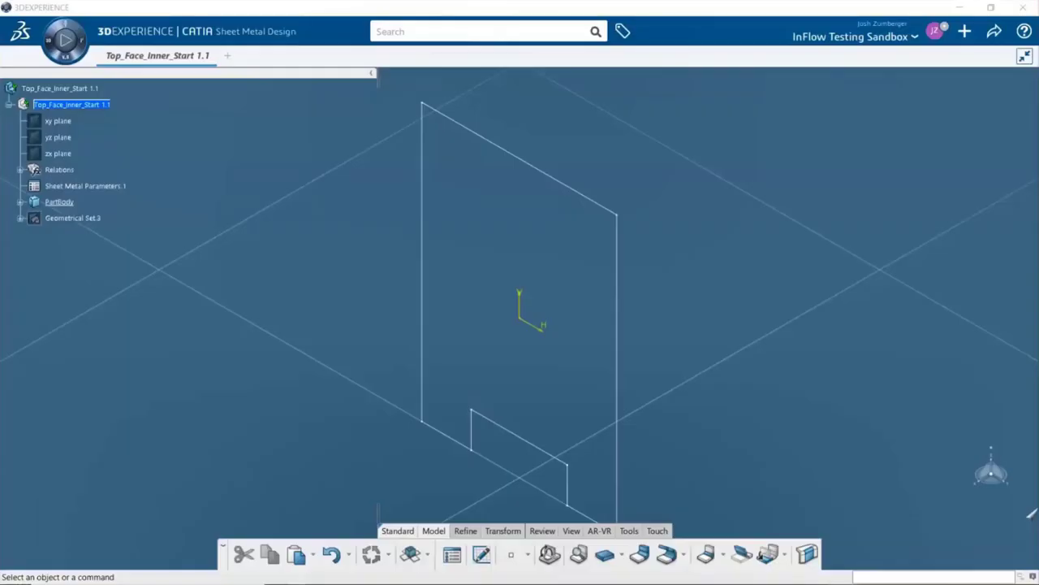
mouse_move(453, 554)
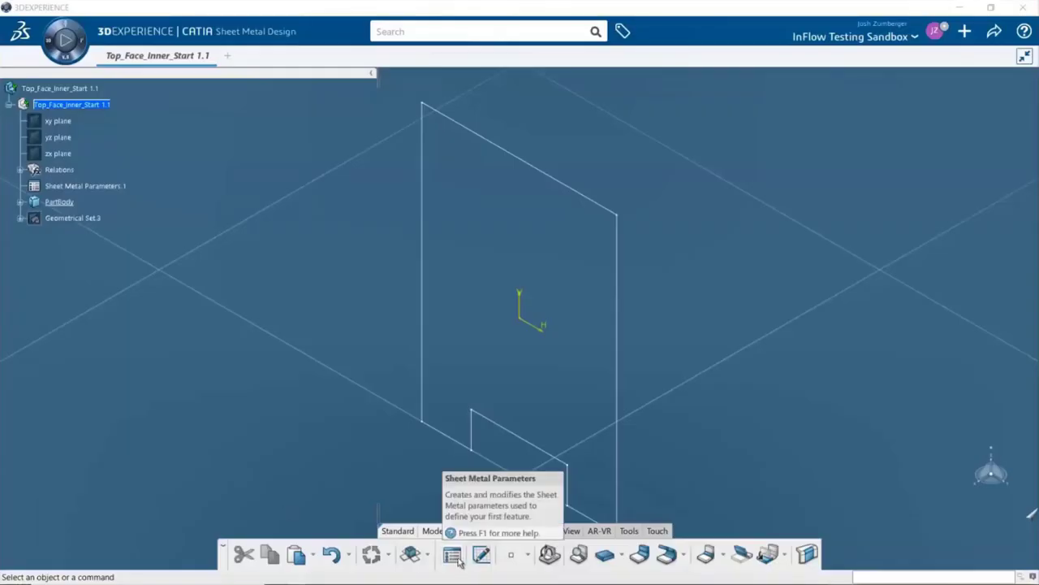
Remove the K-factor formula and apply thickness 1mm, bend radius 2mm, K-factor 0.396
click(453, 554)
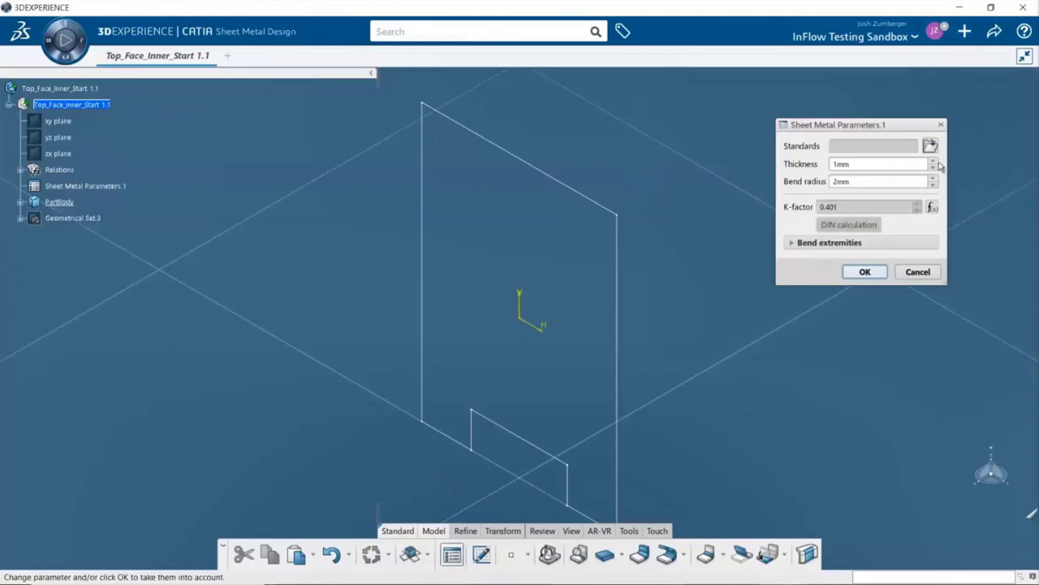
text(3mm)
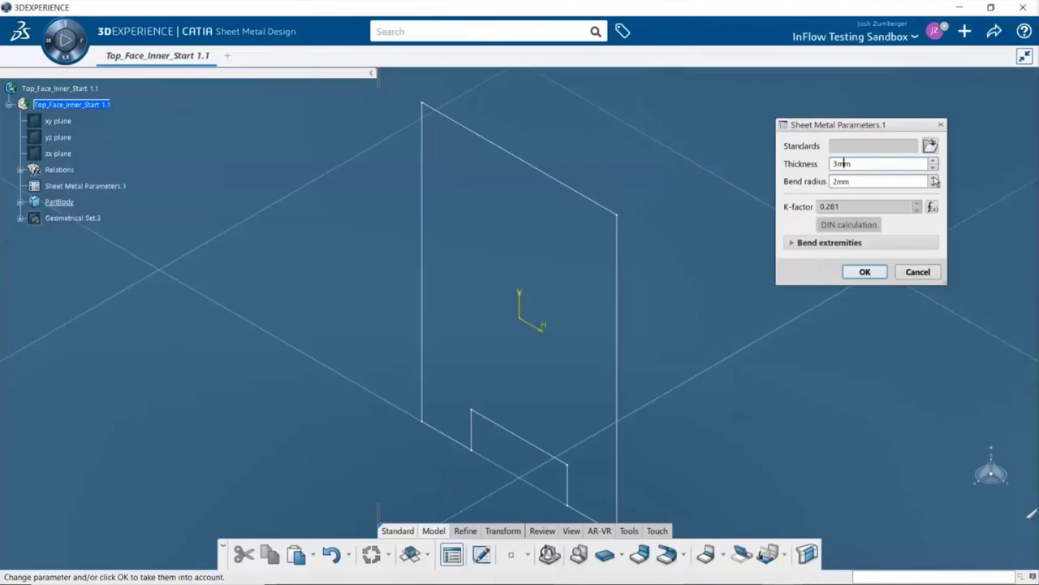
text(4mm)
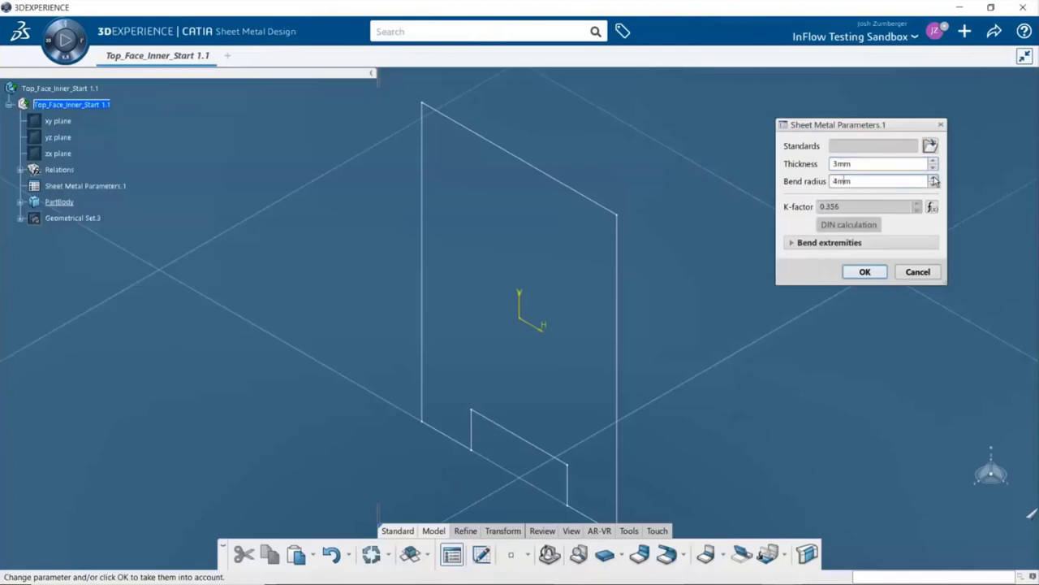
mouse_move(948, 196)
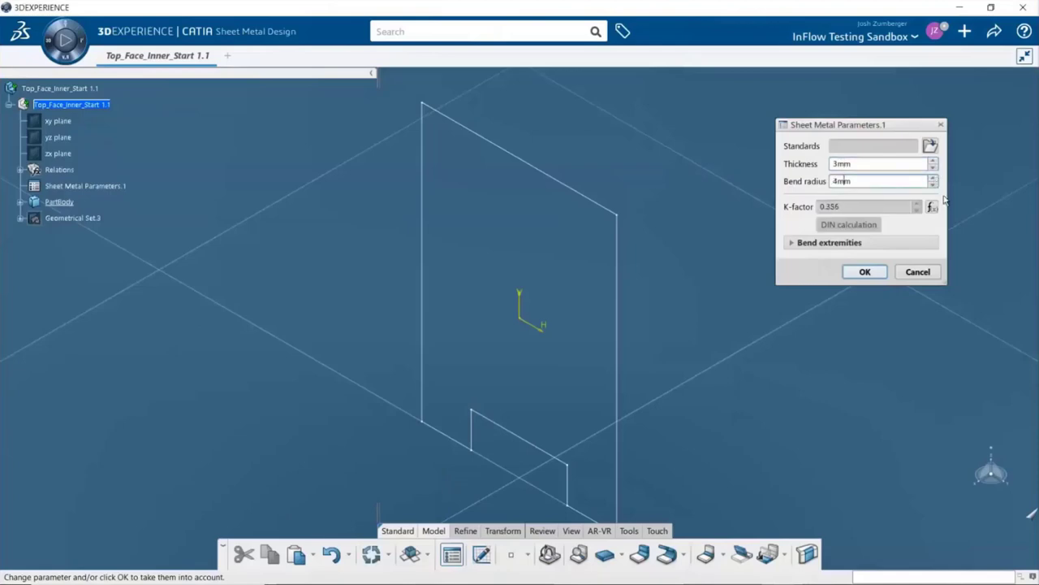
mouse_move(937, 207)
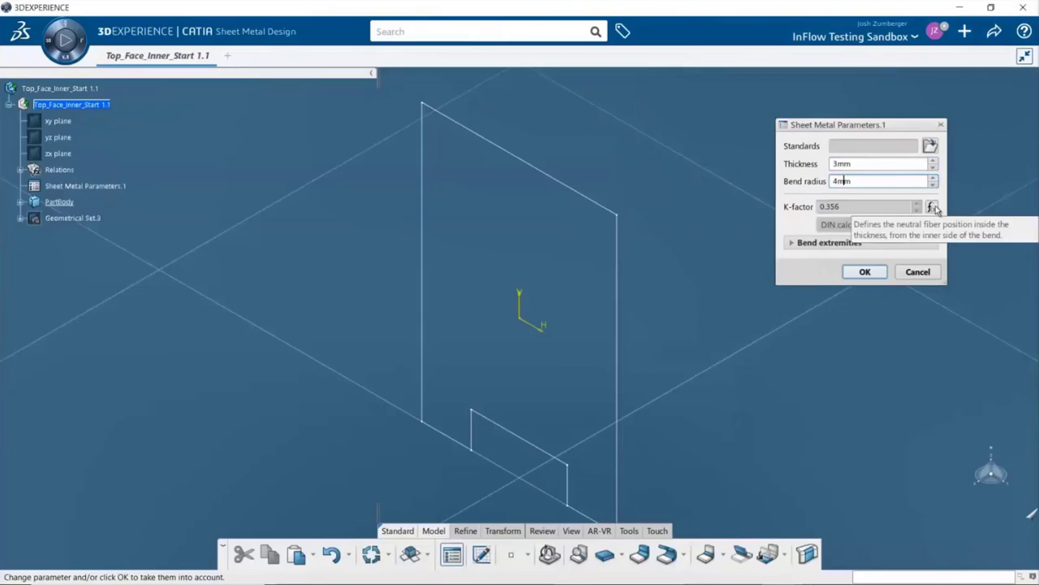
click(937, 206)
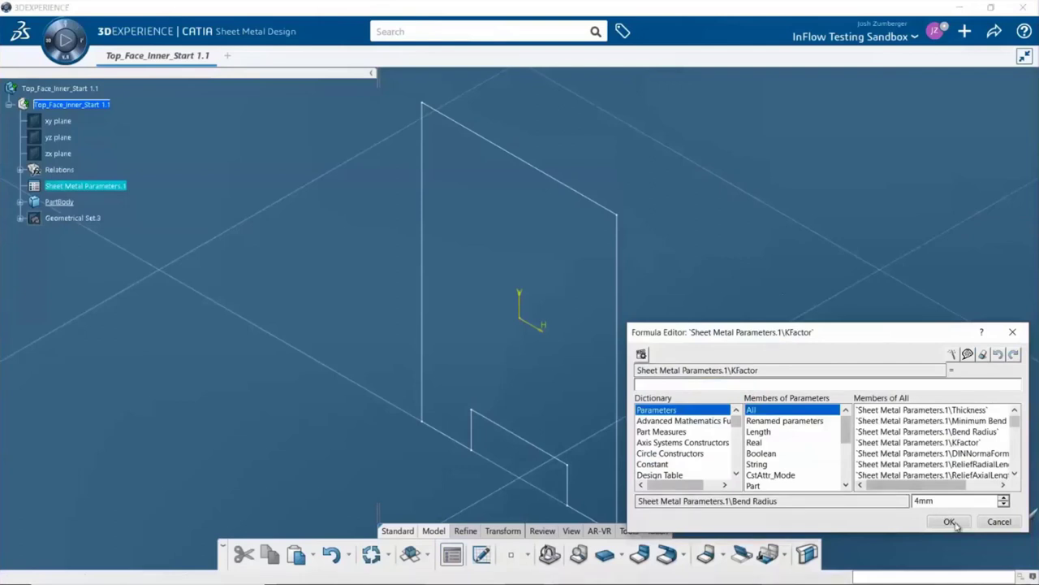
click(947, 521)
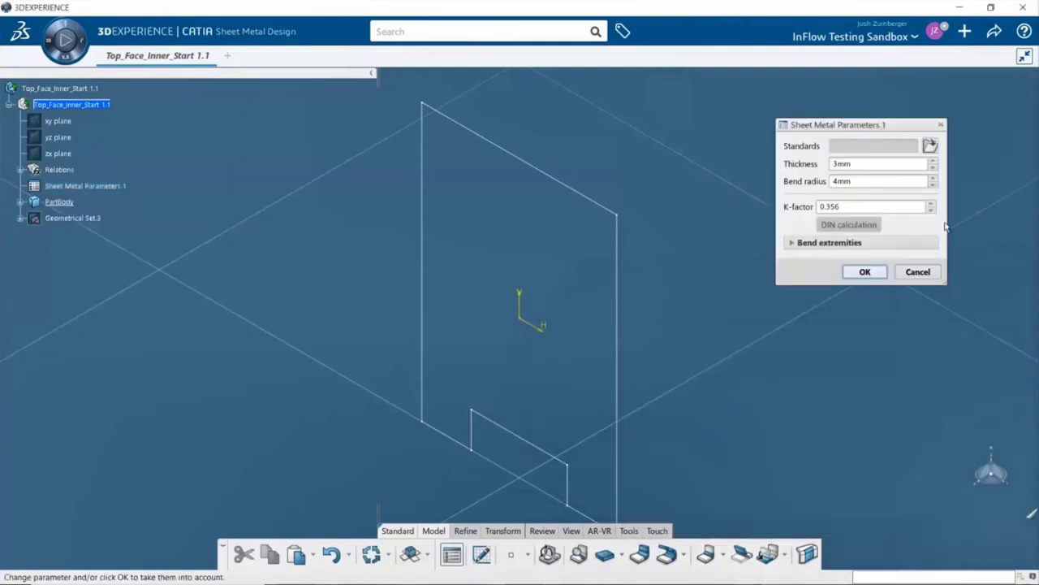
click(932, 203)
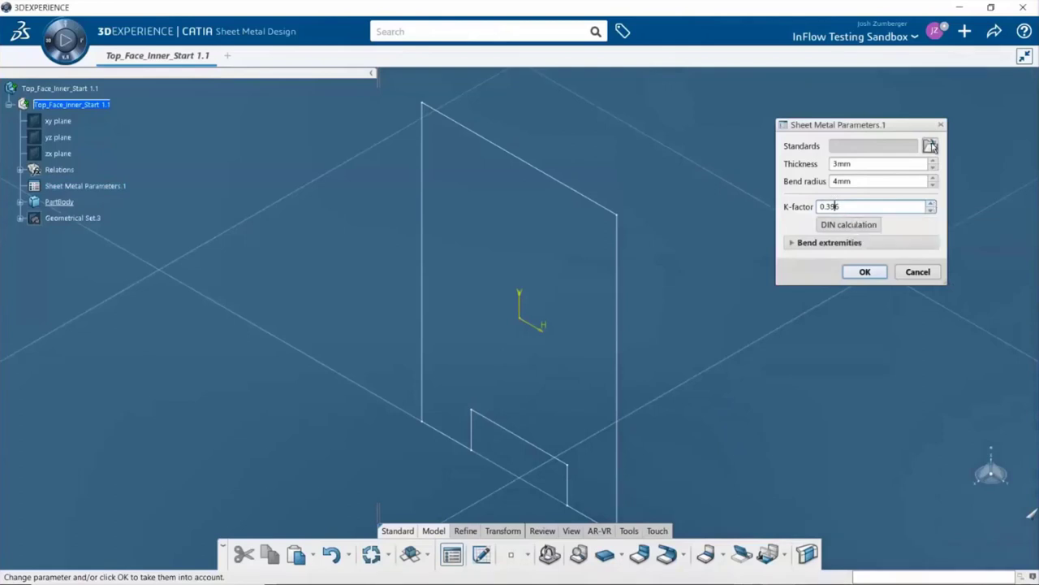
mouse_move(933, 146)
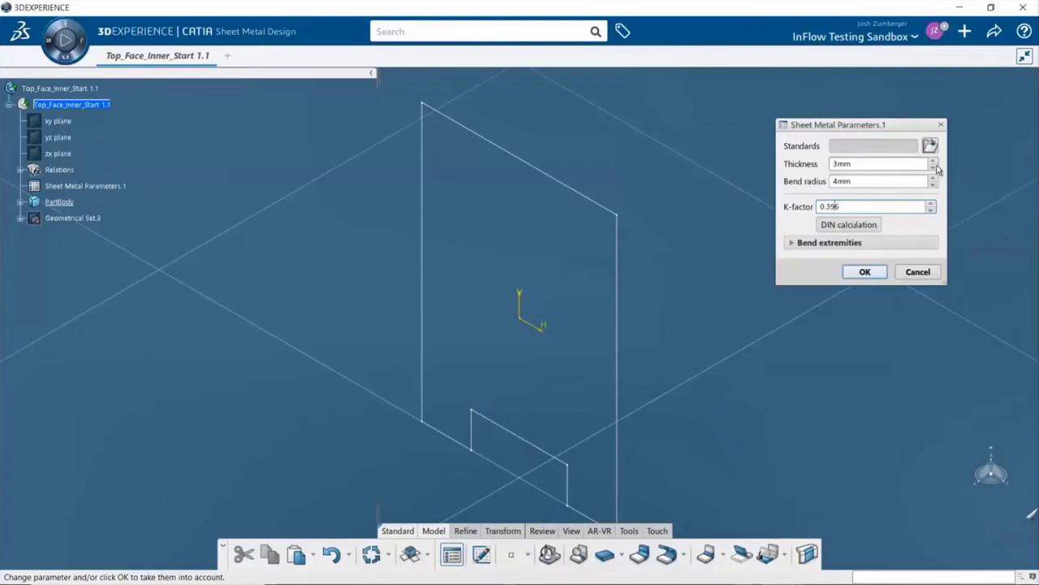
text(1mm)
click(879, 181)
text(2)
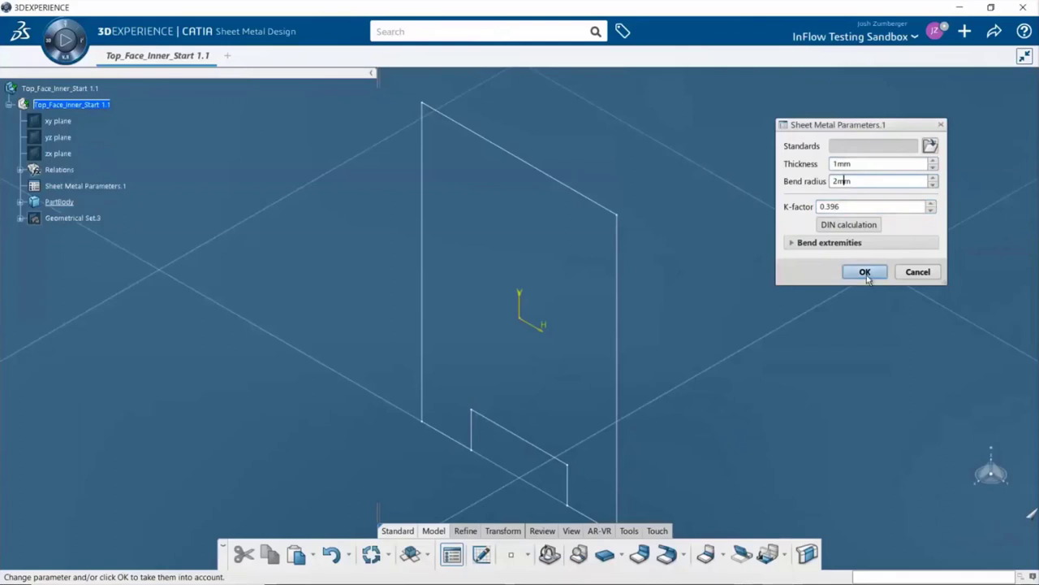
click(864, 271)
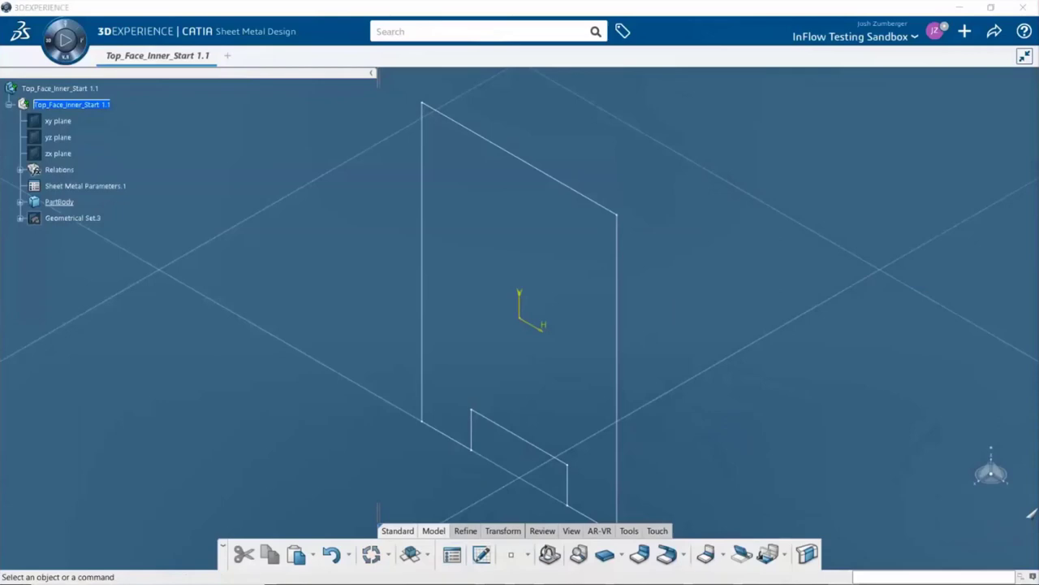
mouse_move(607, 557)
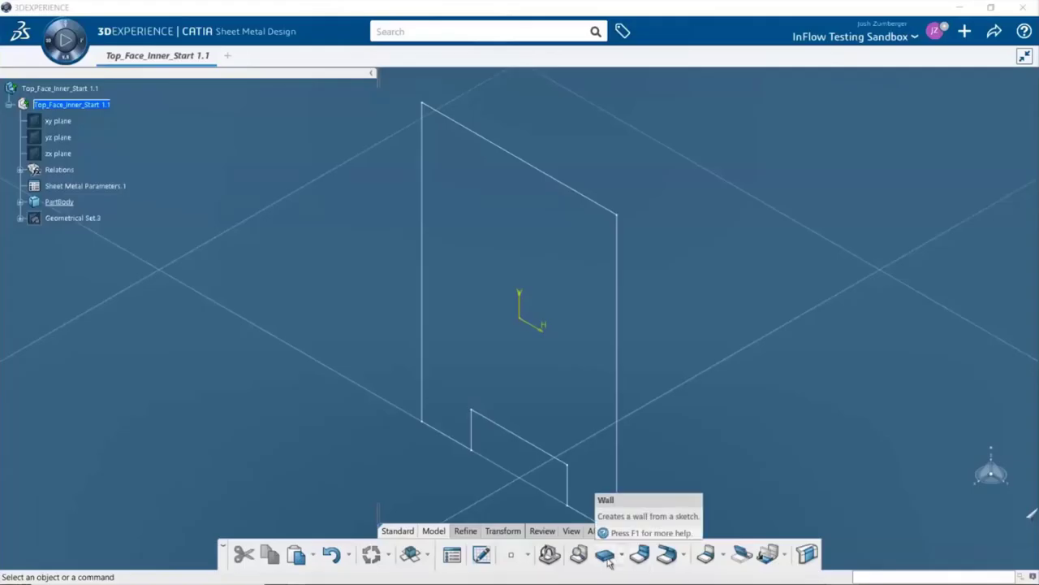
Build the first wall from Wall.1.Sketch, choosing the thickness side
click(604, 555)
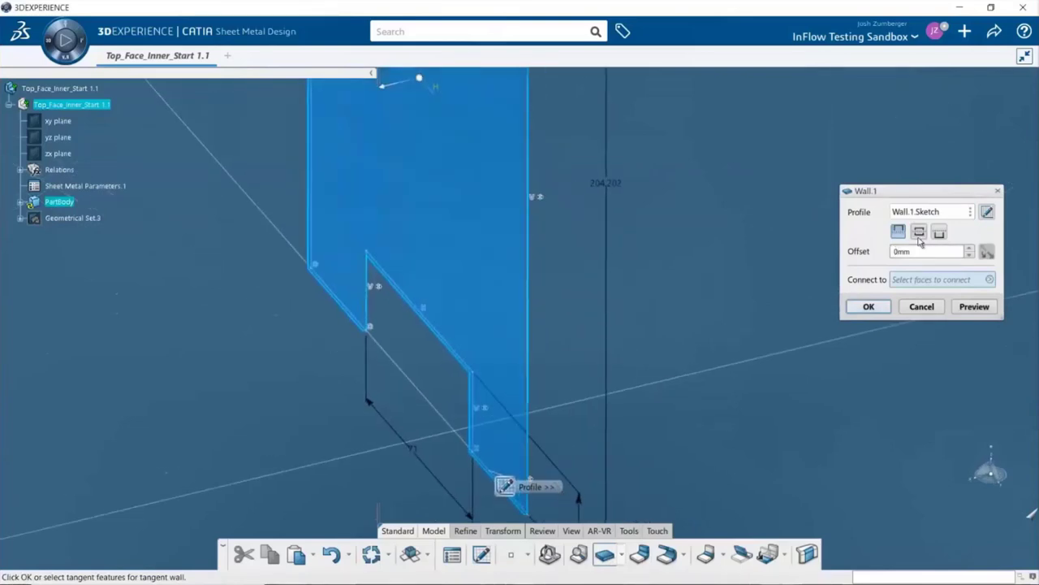
click(892, 232)
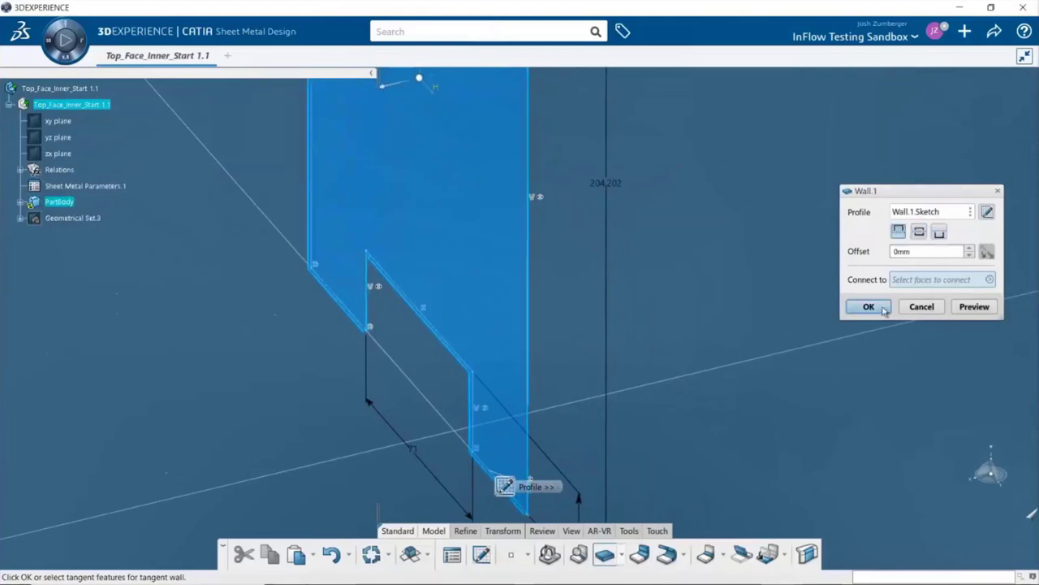
click(868, 307)
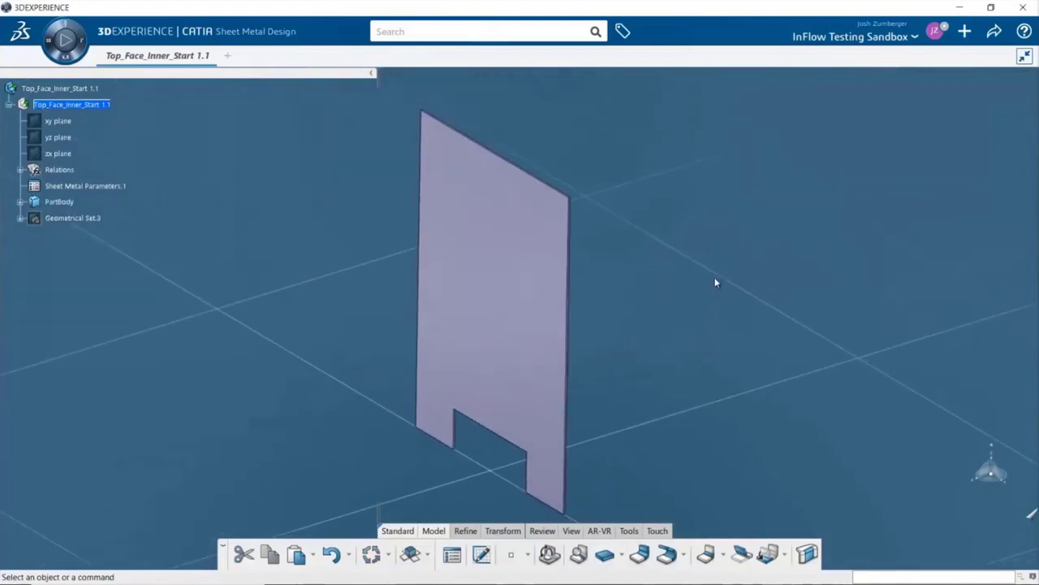
mouse_move(650, 556)
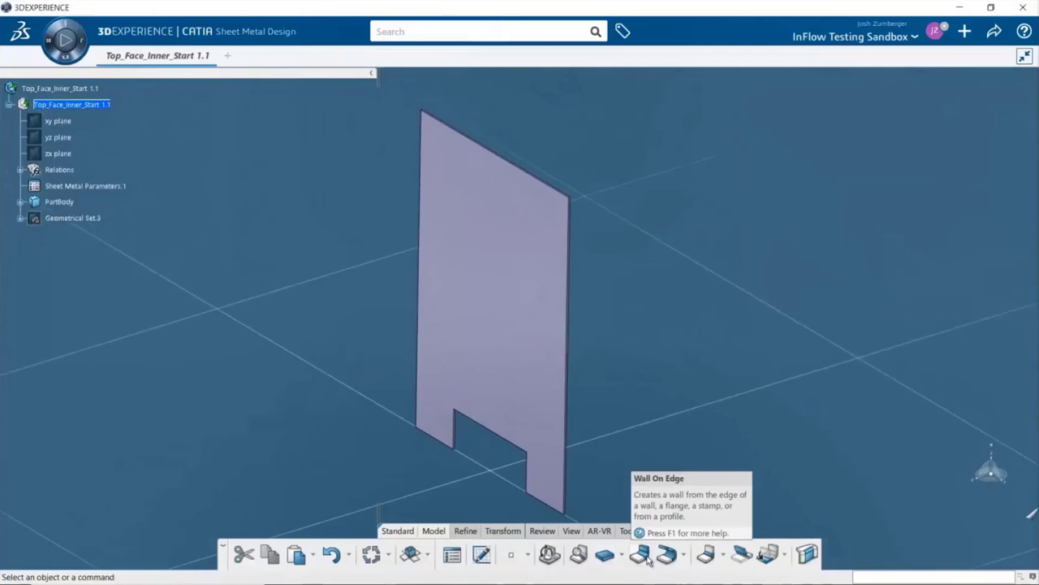
Add 10mm Outer walls at 90deg along the plate's five outer edges
click(645, 554)
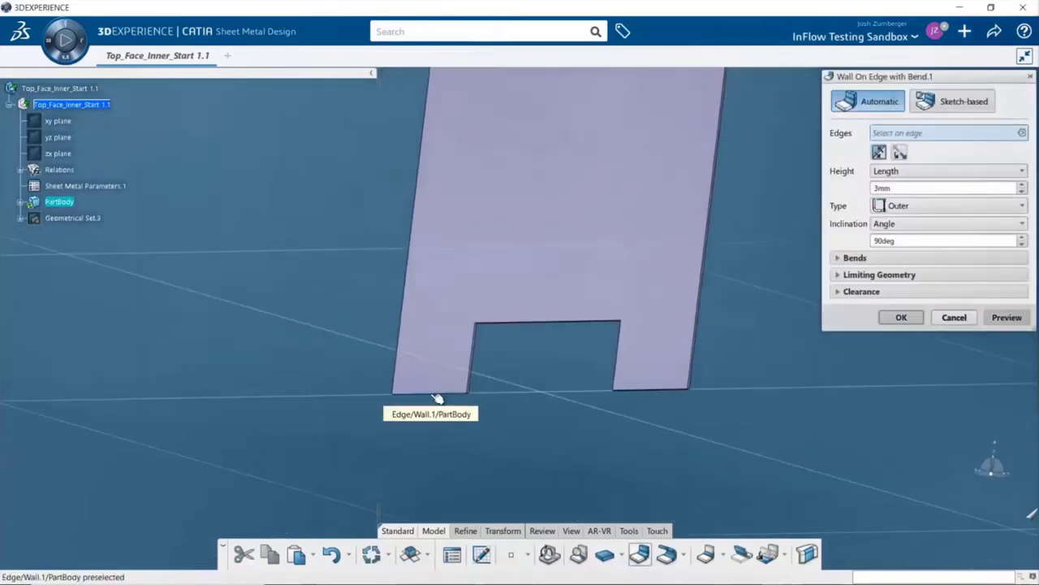
click(432, 398)
text(10)
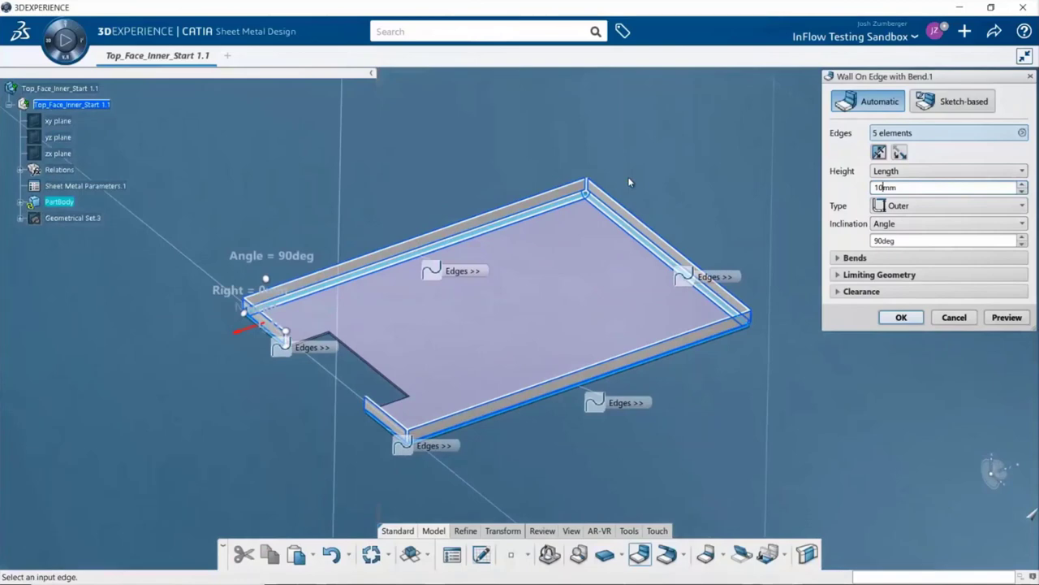
click(1006, 316)
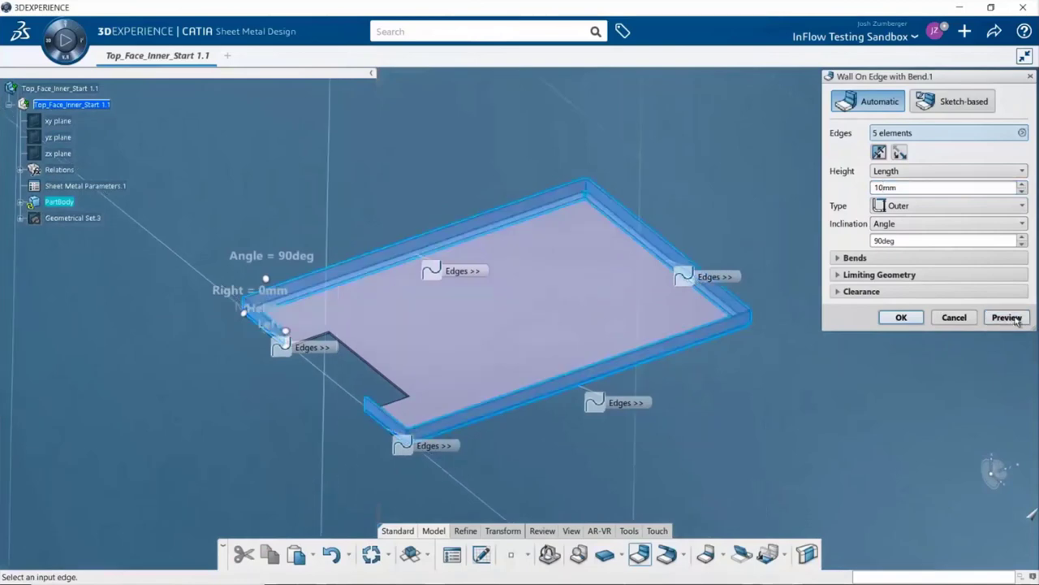
mouse_move(902, 317)
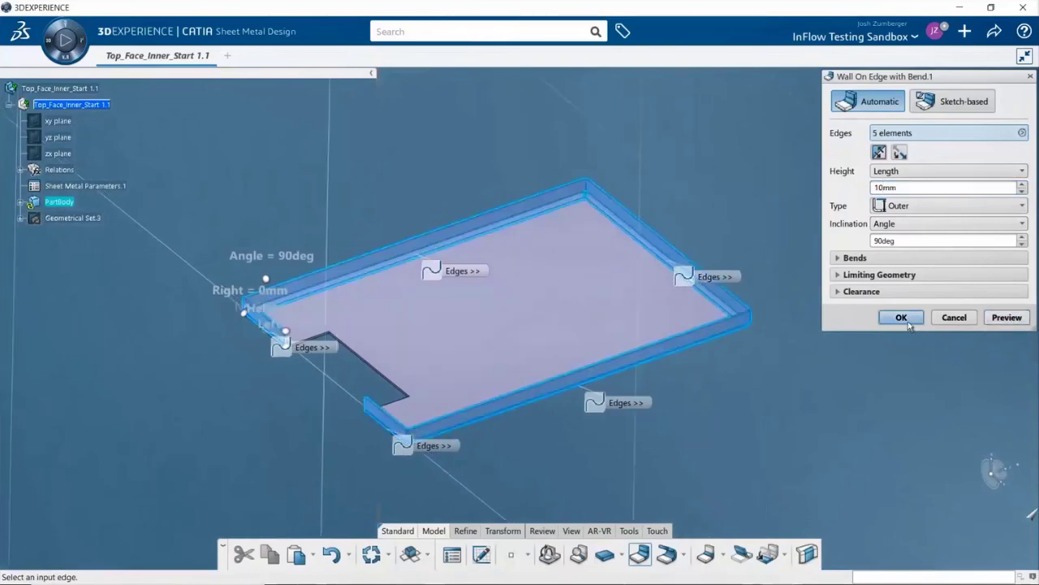
click(901, 317)
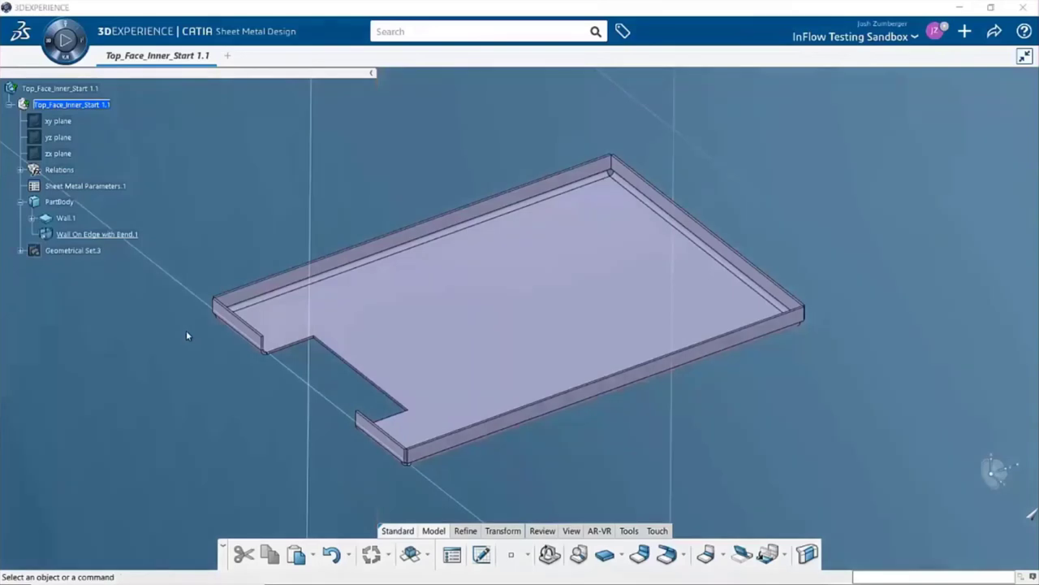
mouse_move(641, 556)
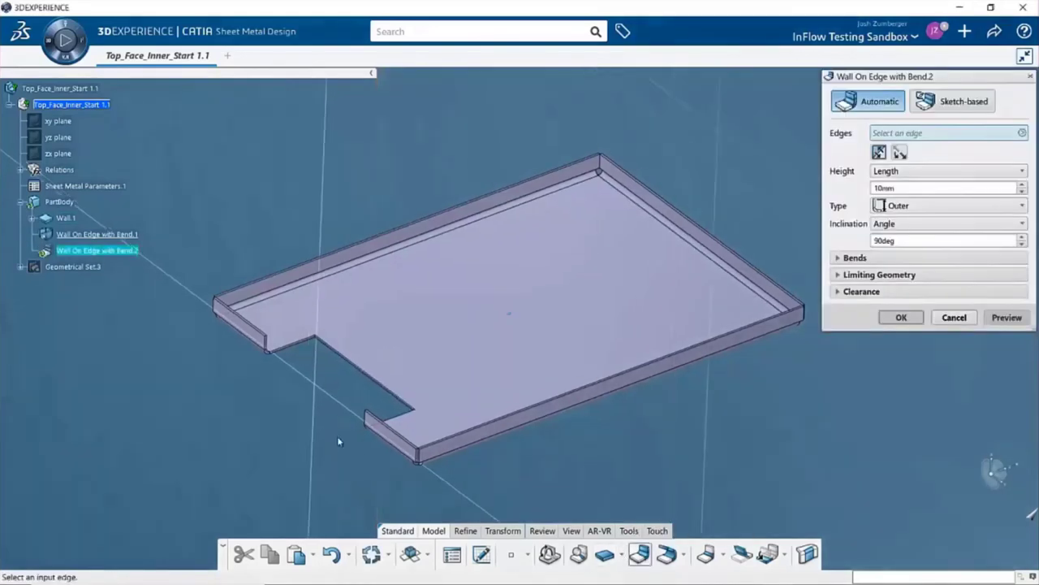
Add a 10mm Outer 90deg wall with 2mm bend and round reliefs on the notch's back edge
click(377, 422)
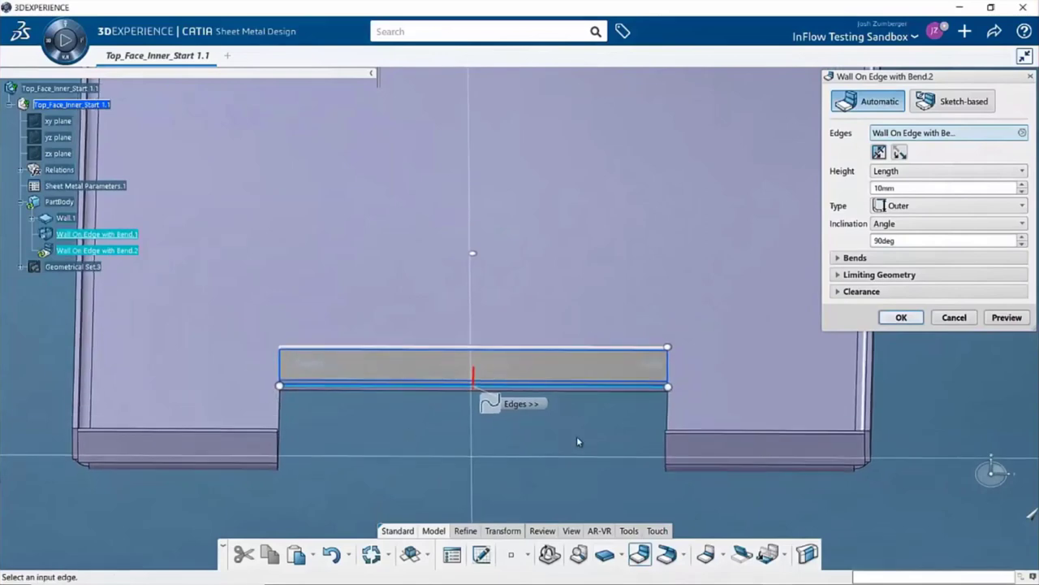
click(854, 258)
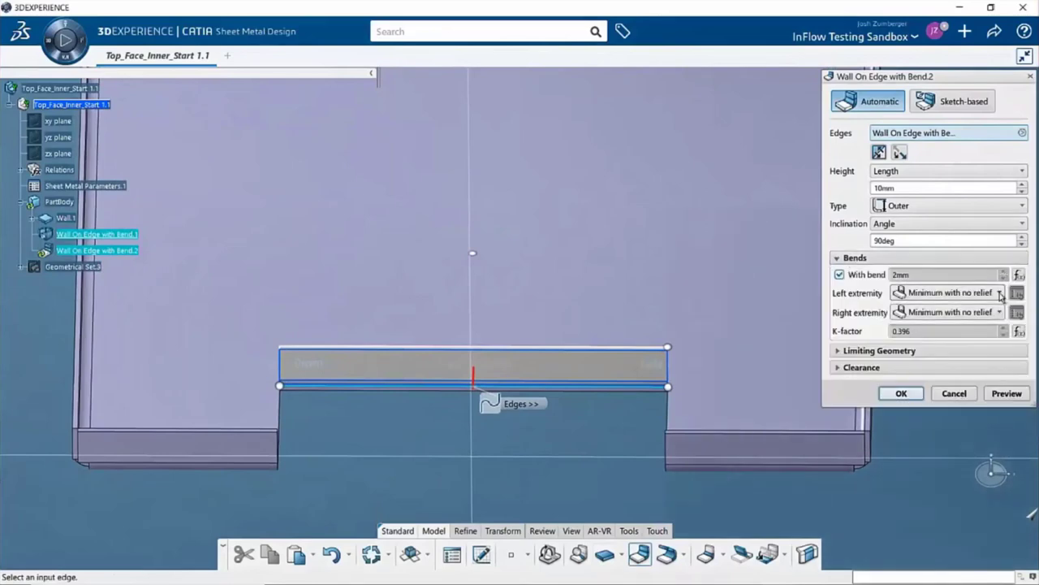
mouse_move(924, 312)
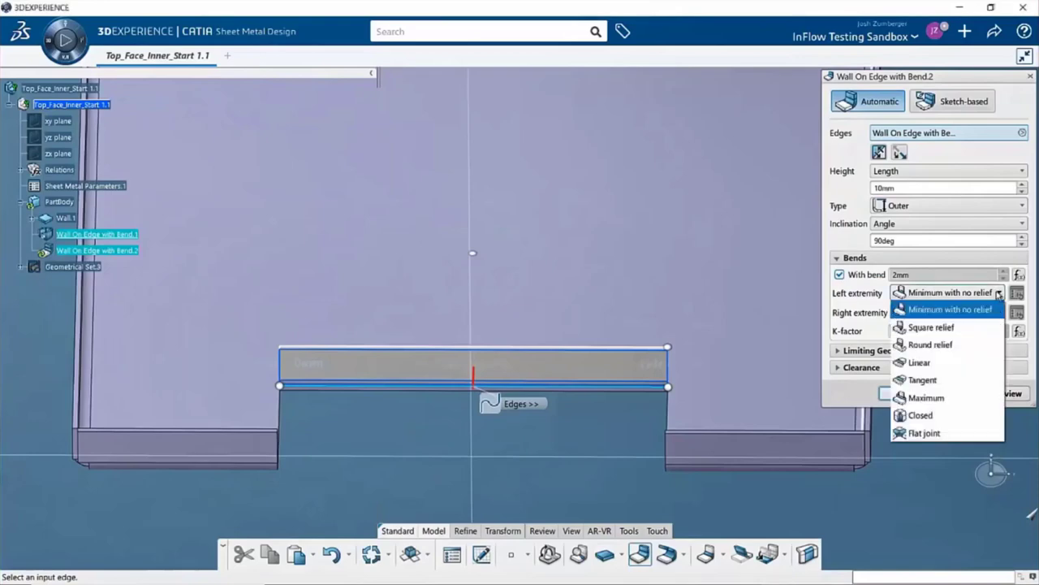
click(934, 344)
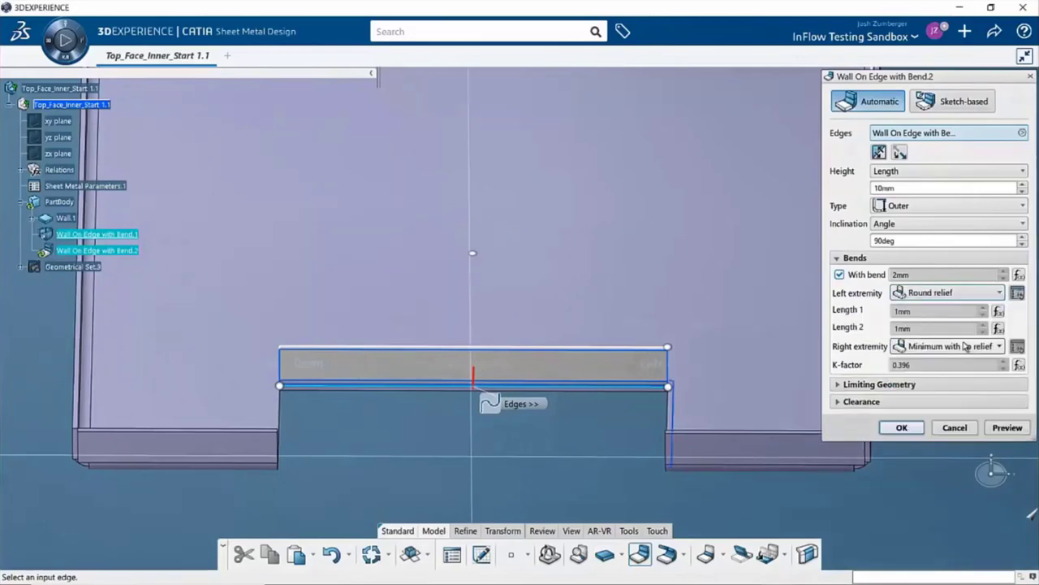
click(1011, 346)
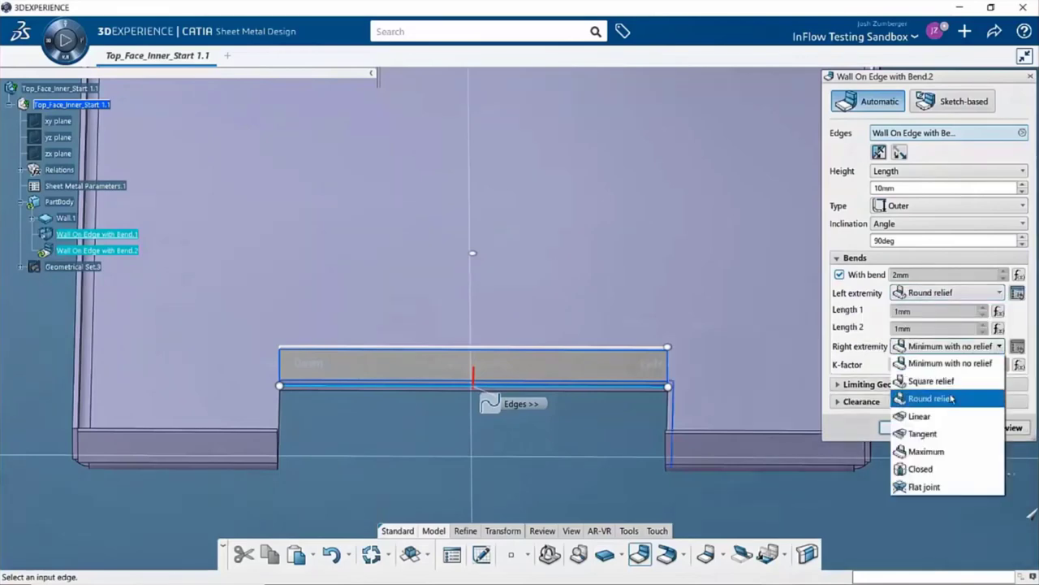
click(928, 398)
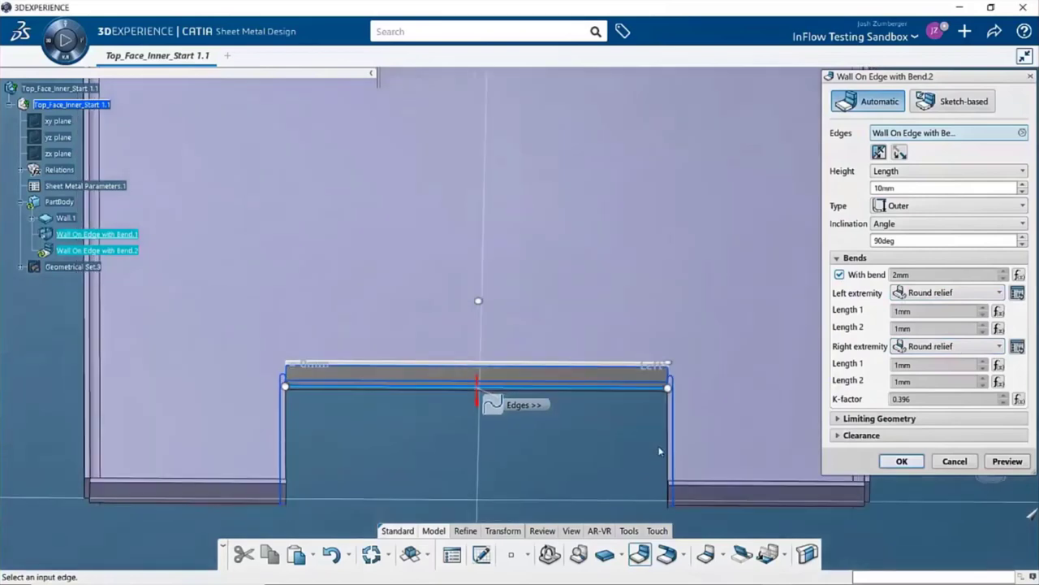
mouse_move(300, 448)
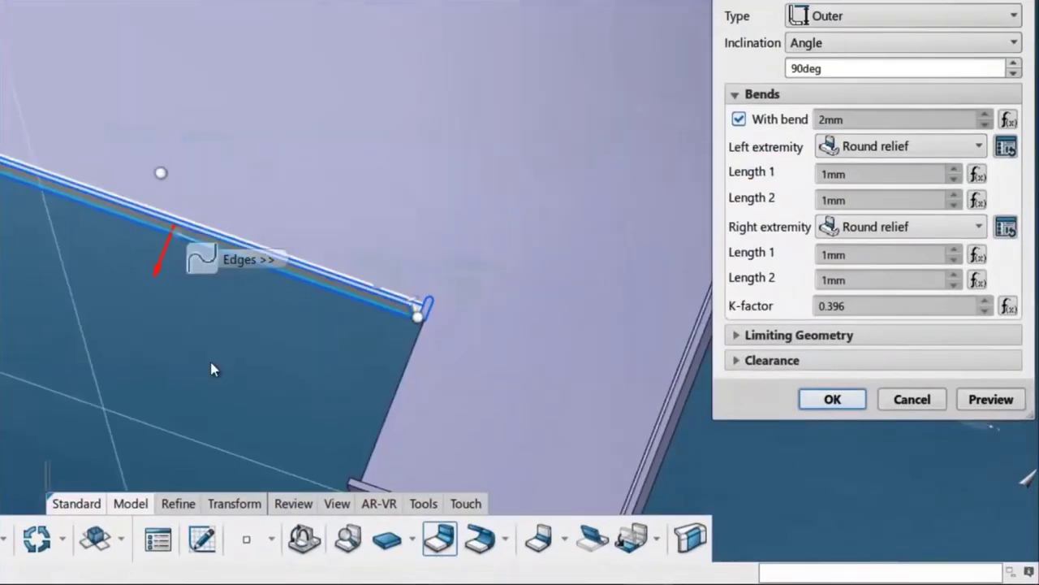
click(990, 399)
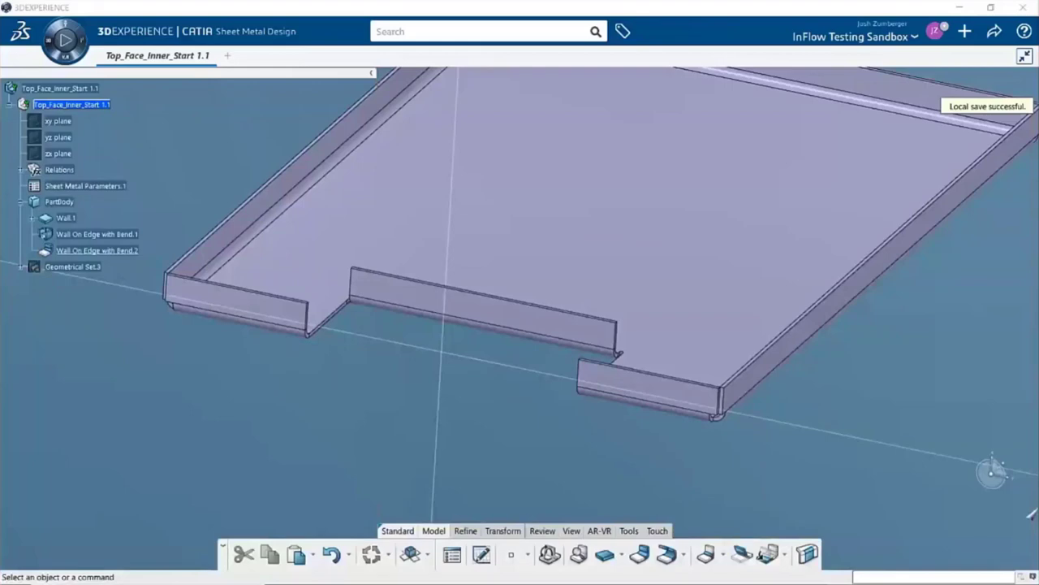
mouse_move(658, 470)
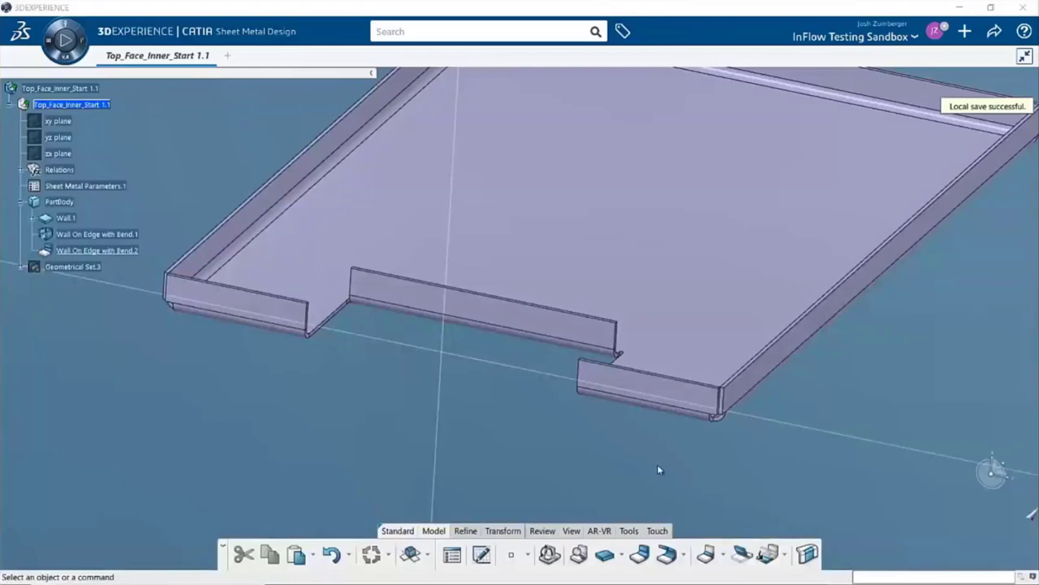
Create Hem.1 on the middle wall's top edge, reversed, 1mm radius, trimming its support
click(678, 555)
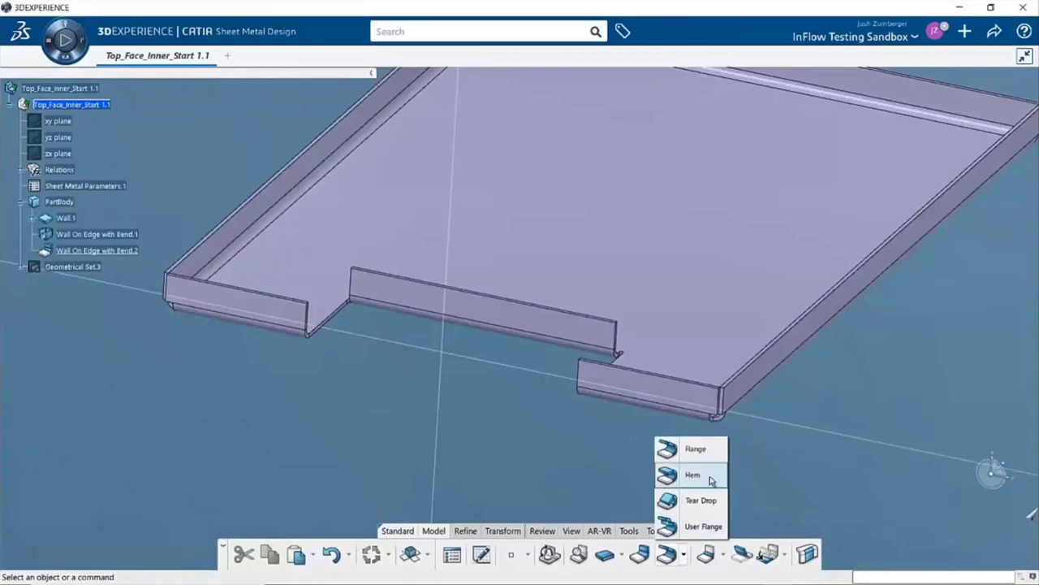
click(694, 473)
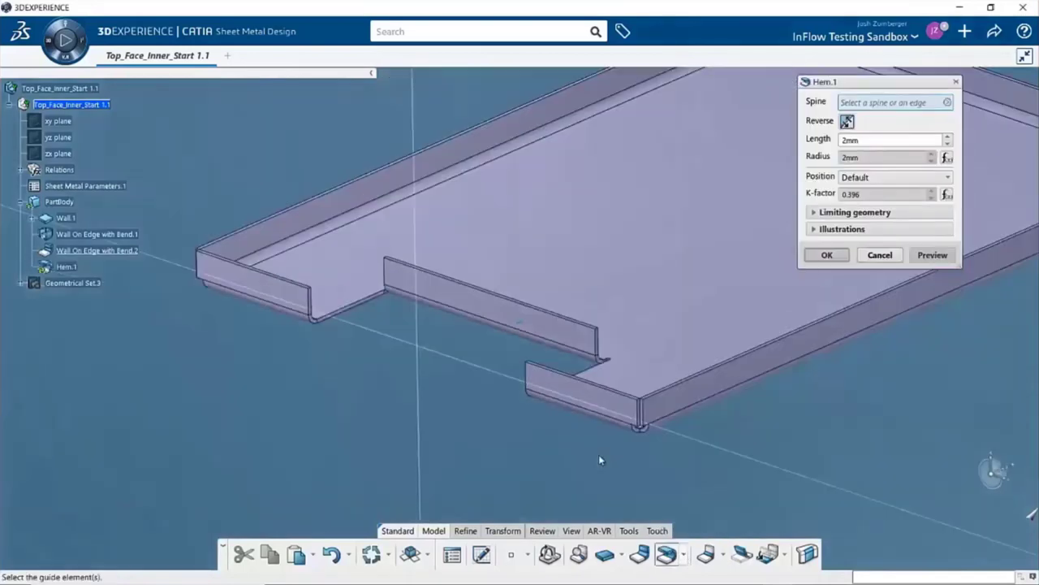
drag(601, 460, 495, 333)
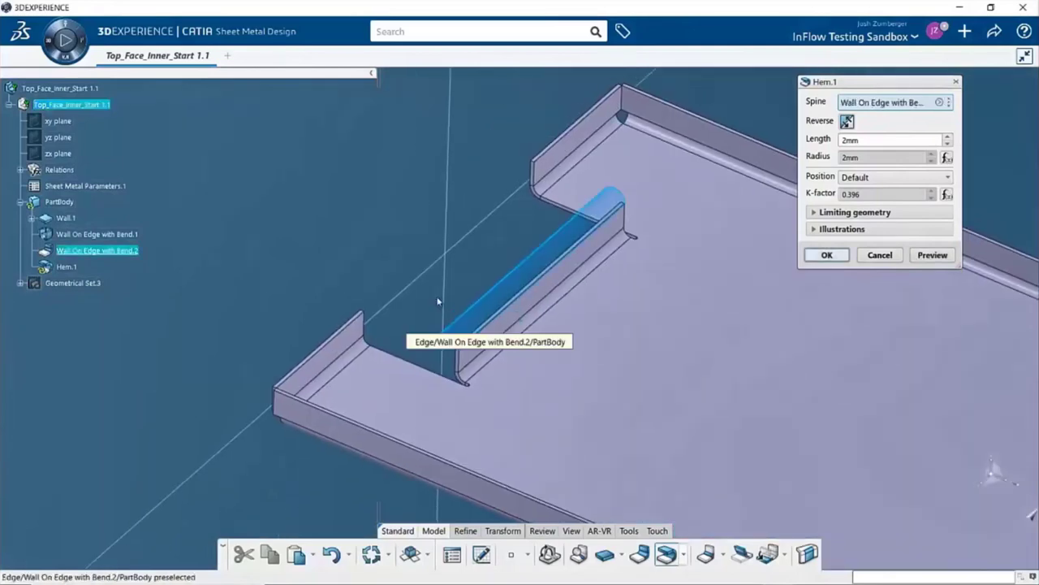
click(846, 120)
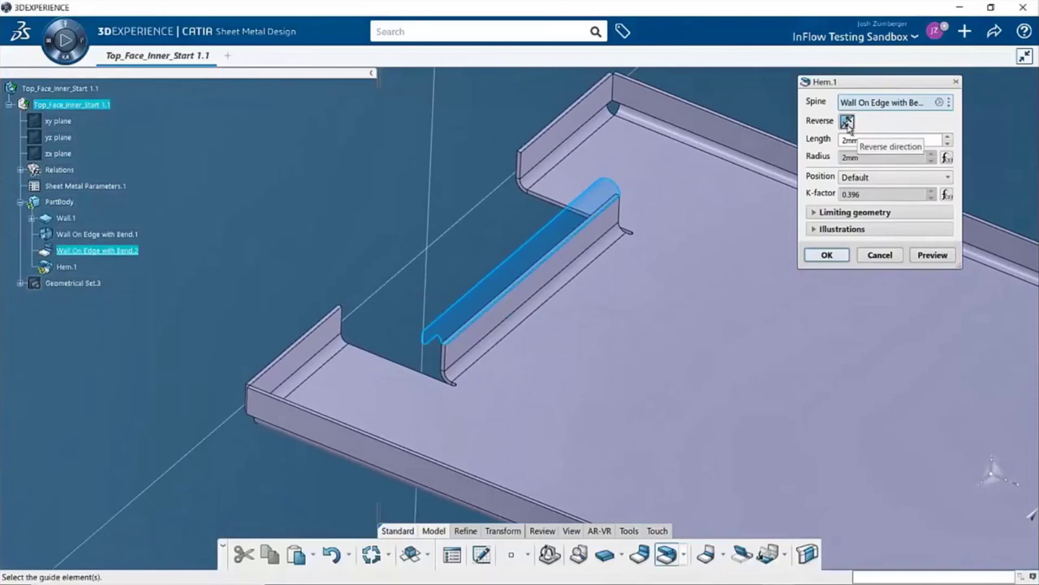
click(844, 121)
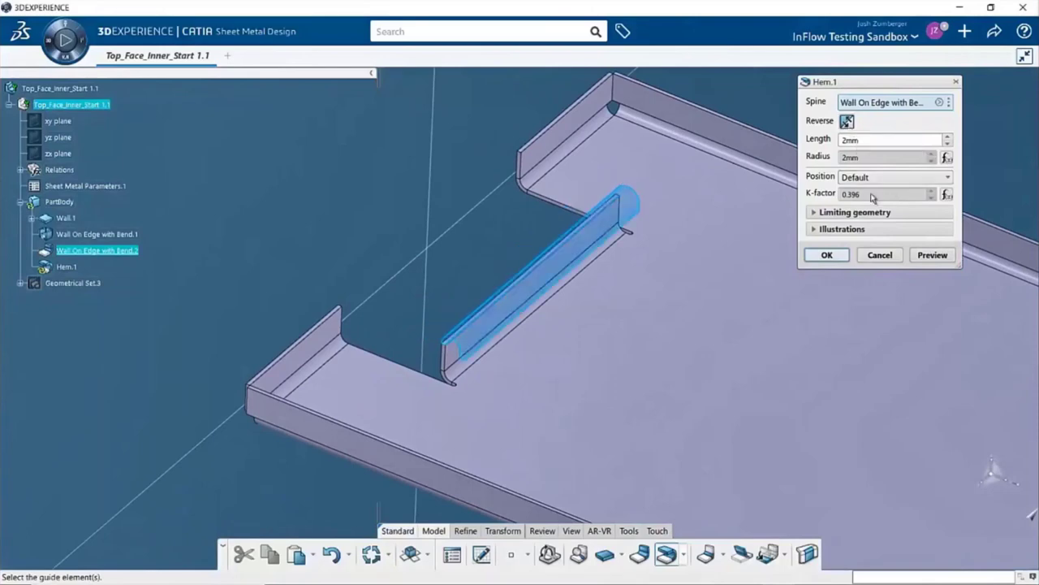
mouse_move(855, 160)
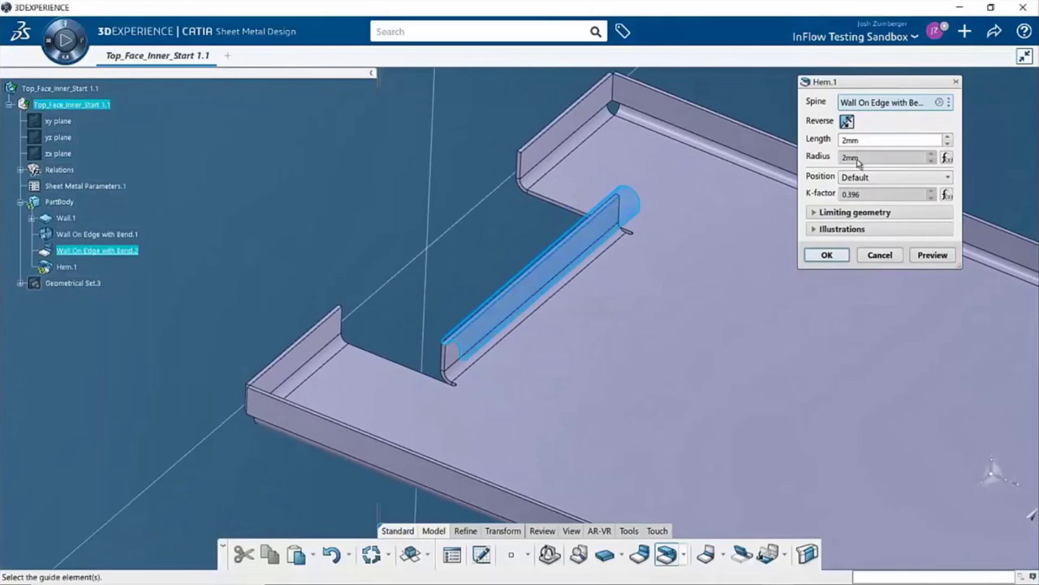
mouse_move(920, 164)
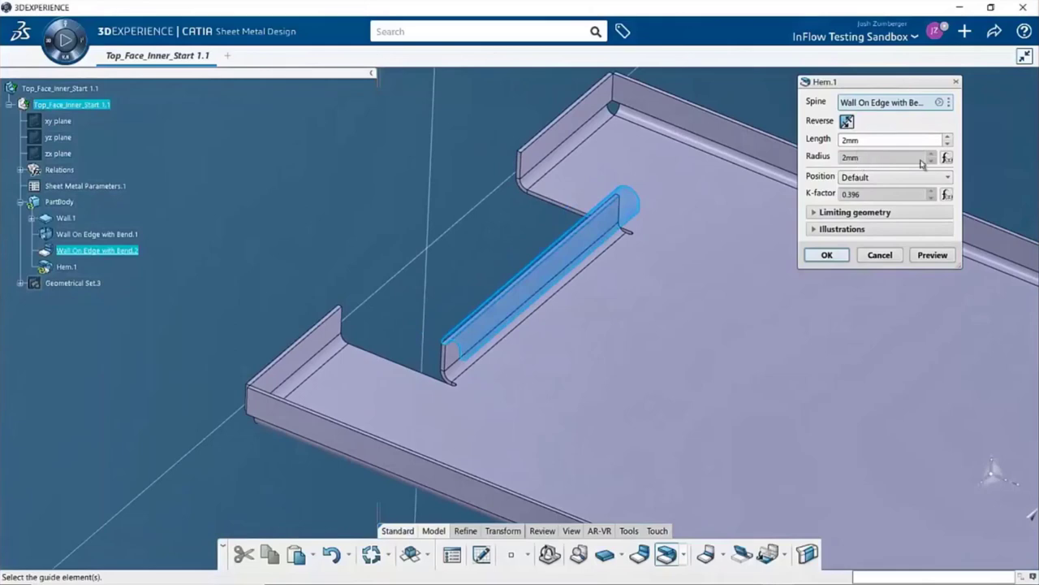
click(949, 156)
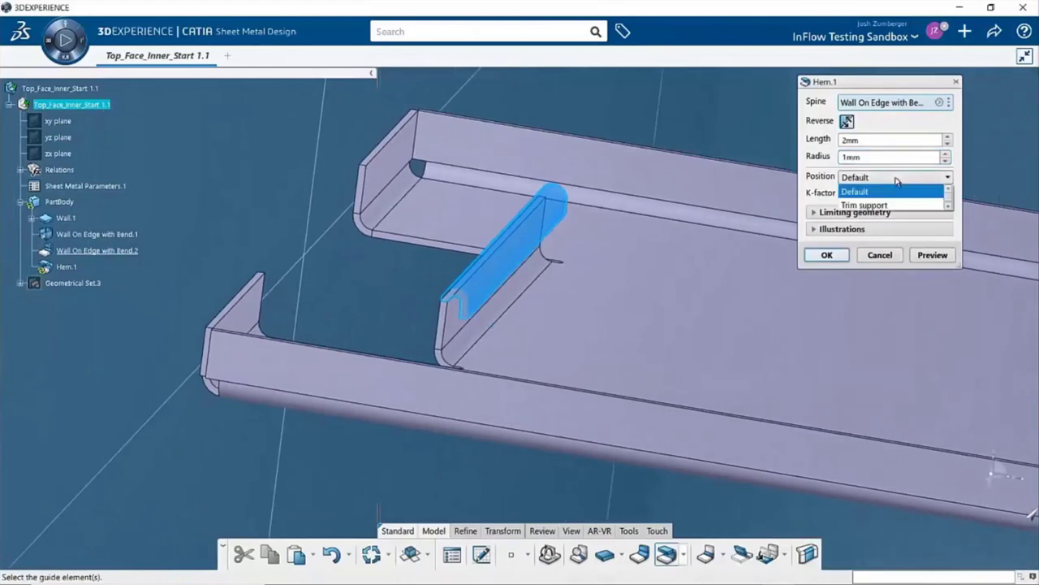
click(865, 204)
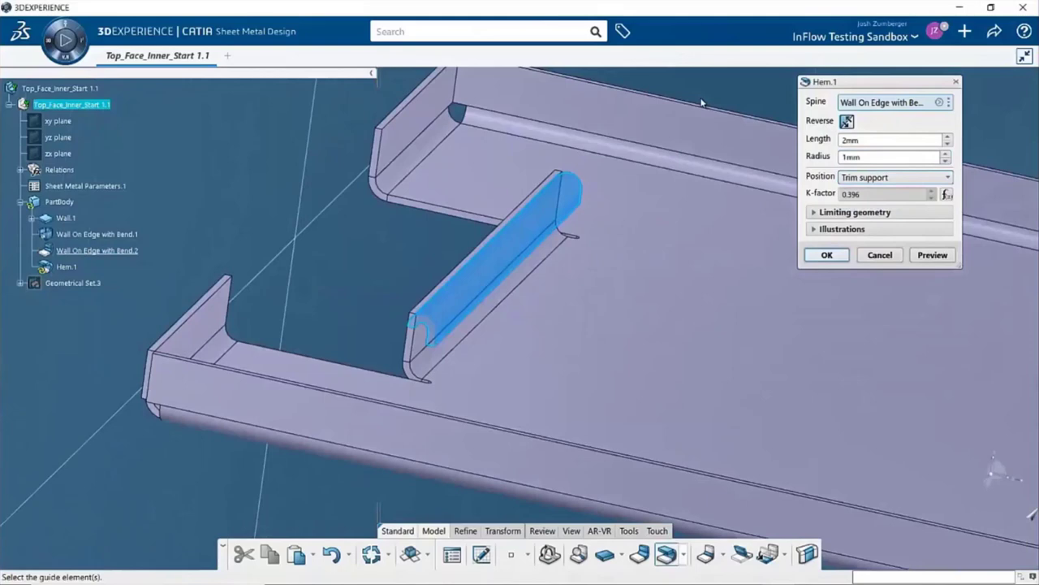
click(826, 254)
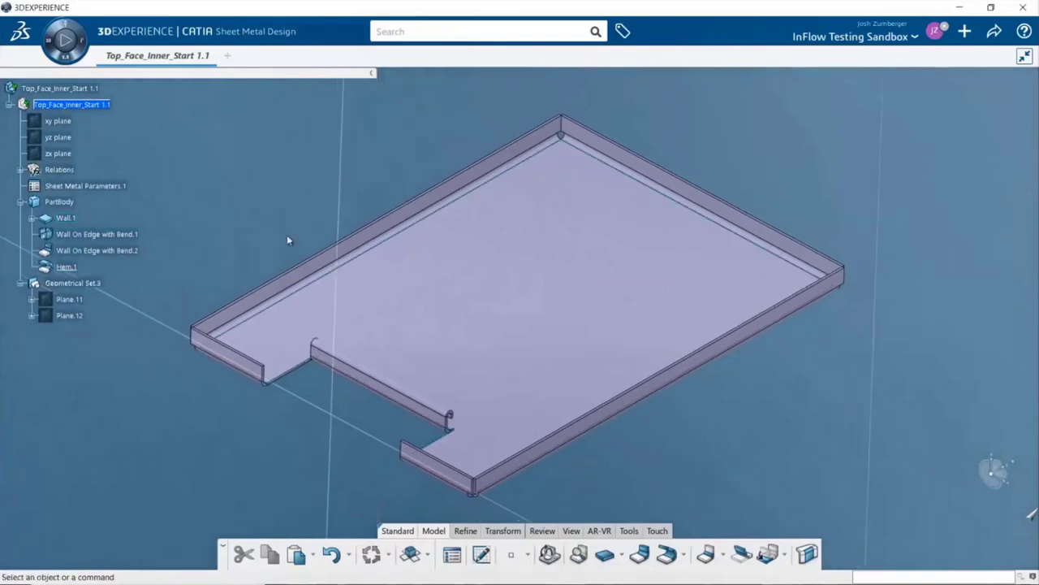
mouse_move(365, 439)
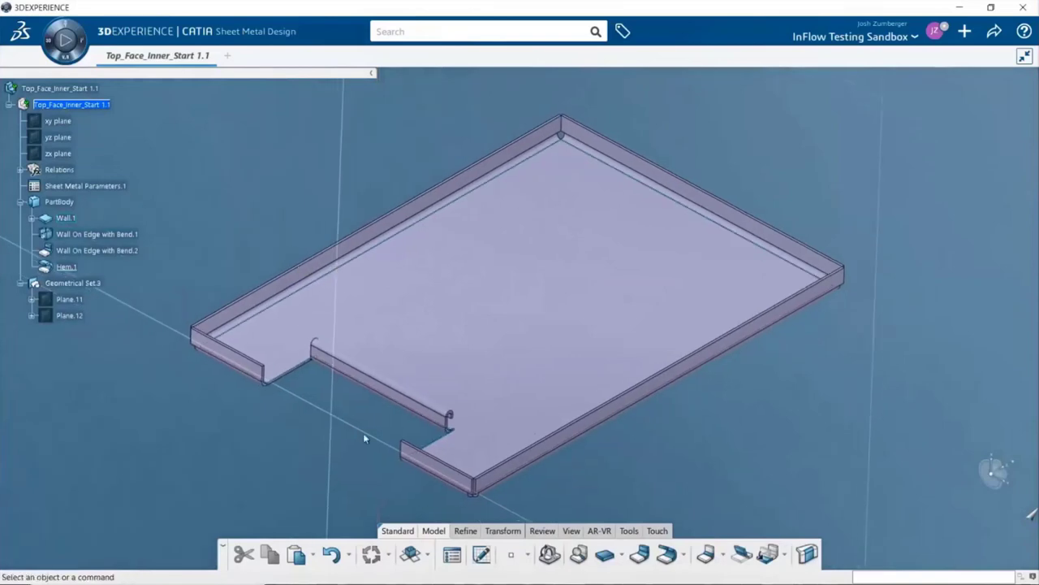
mouse_move(412, 553)
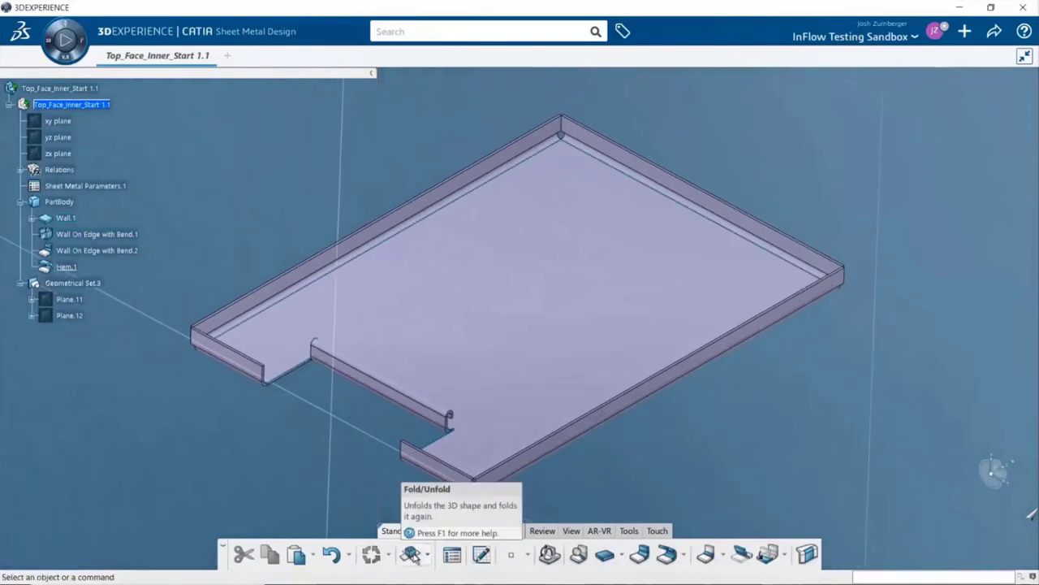
Add a 10mm Outer 90deg wall on Hem.1's end edge, then unfold the part
click(411, 556)
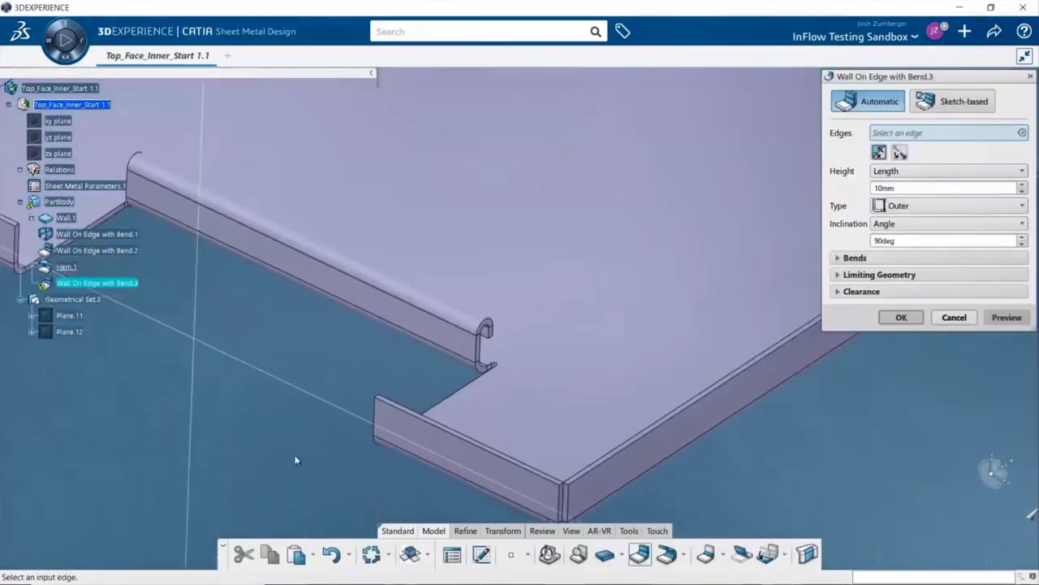
click(487, 353)
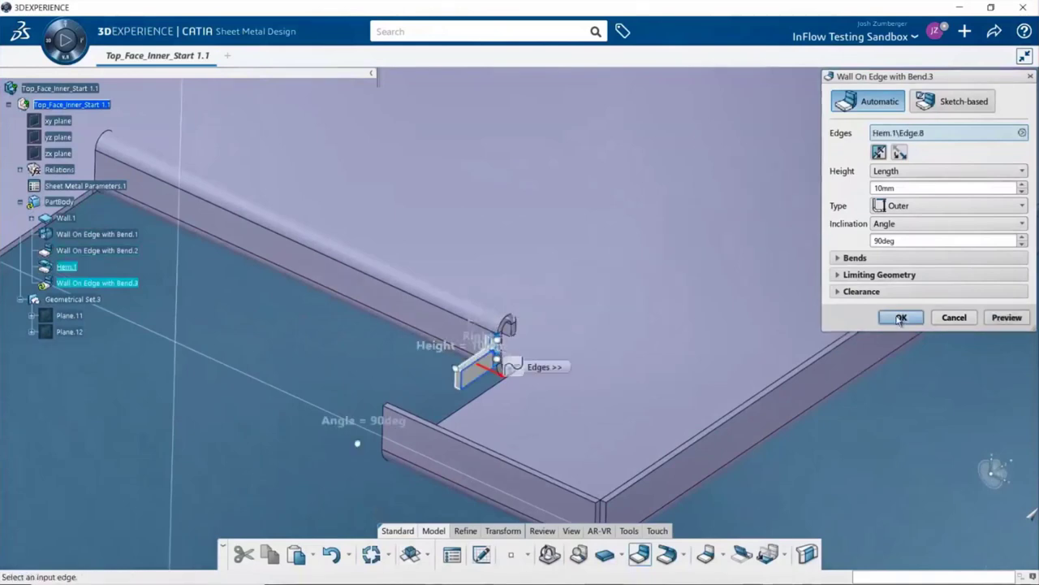
click(902, 317)
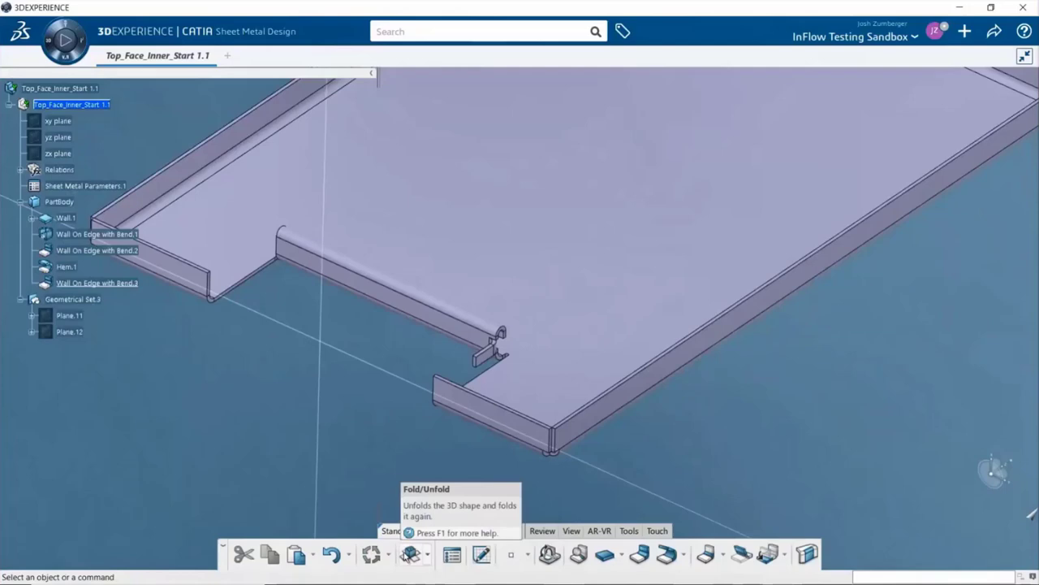
click(408, 554)
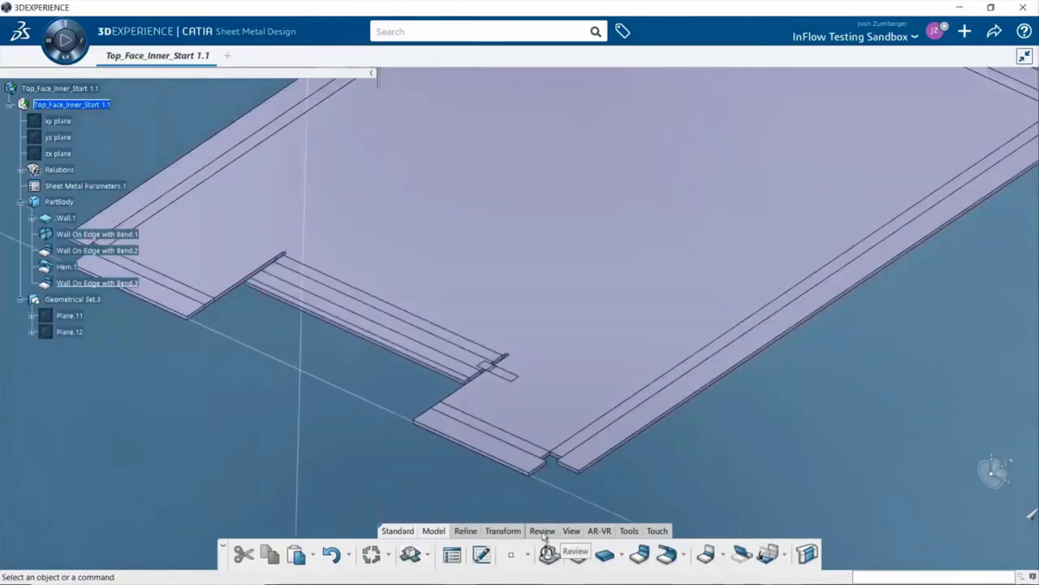
Run Check Overlapping on PartBody of the flat lid and inspect Curve.1
click(542, 530)
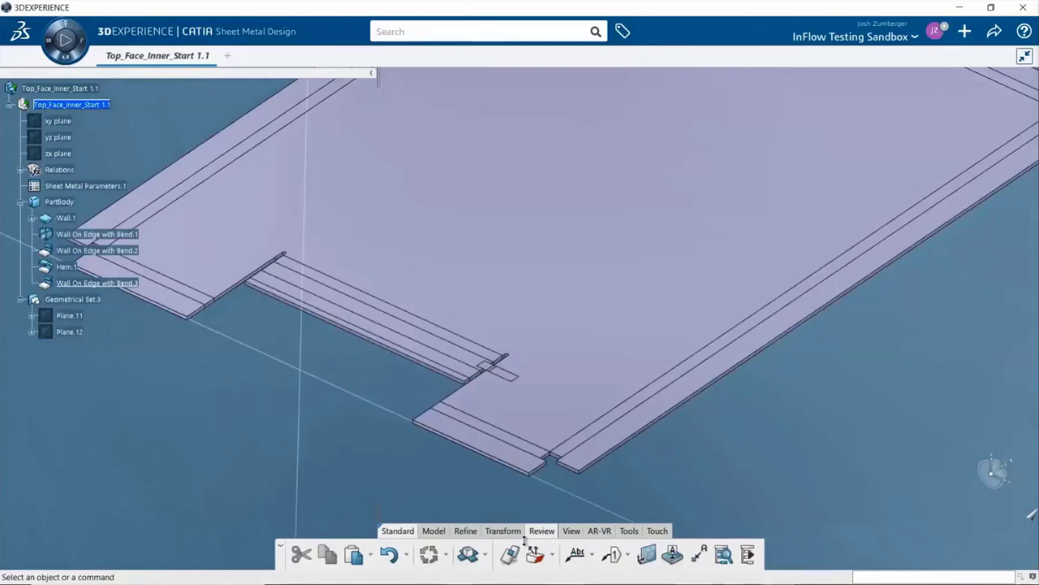
mouse_move(515, 563)
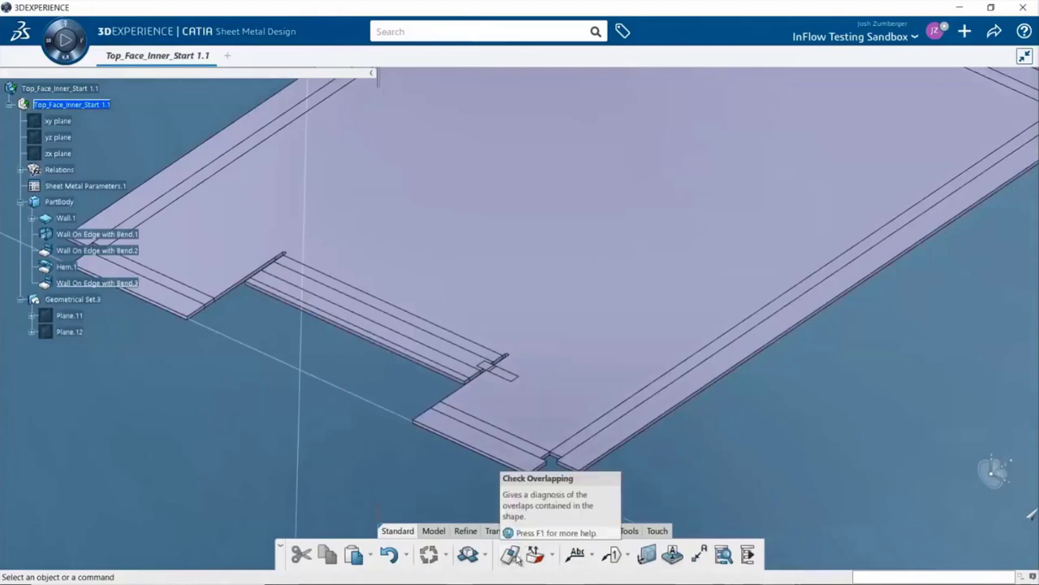
click(517, 554)
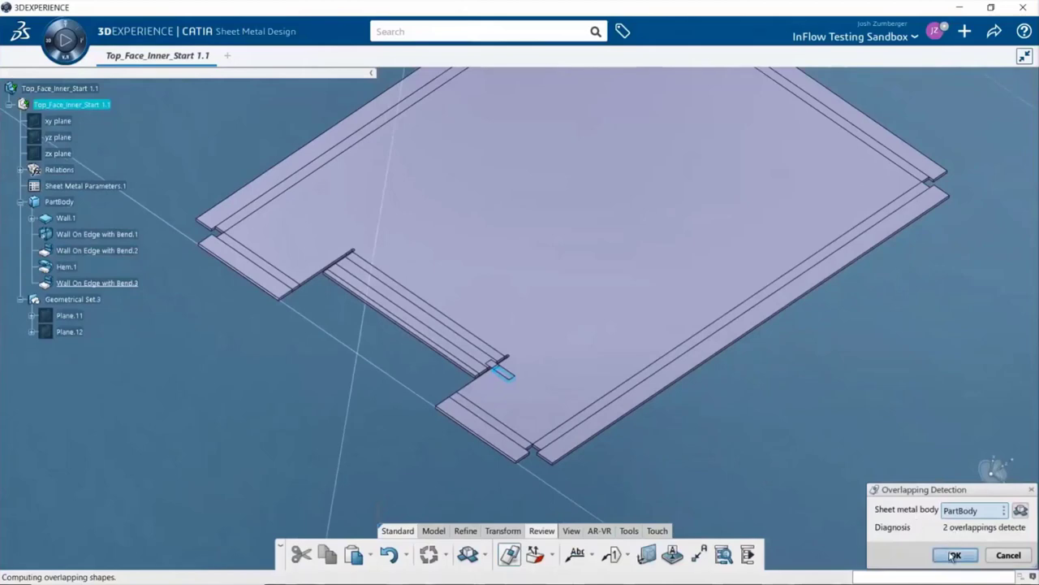
click(958, 554)
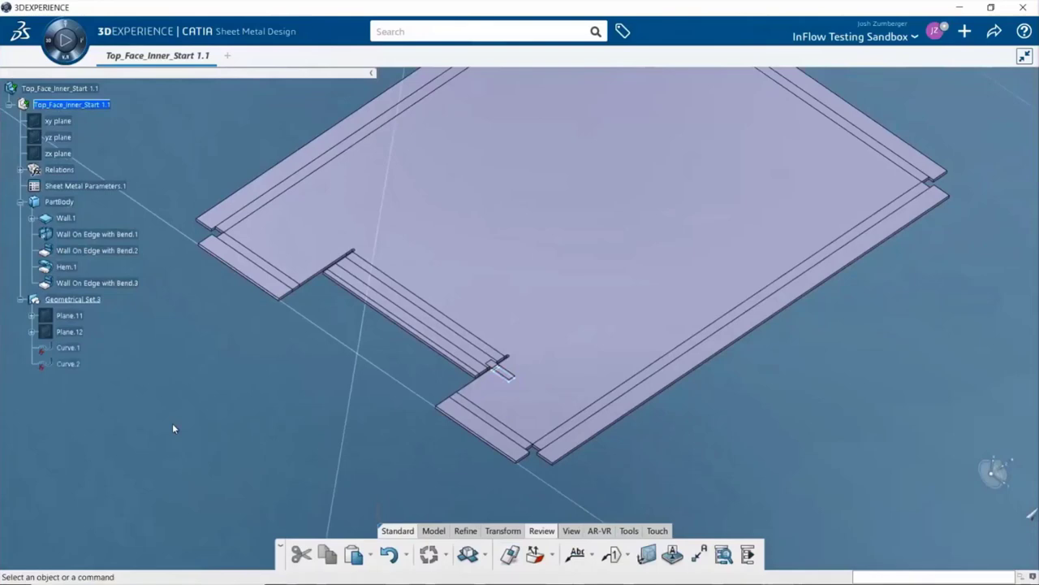
mouse_move(67, 348)
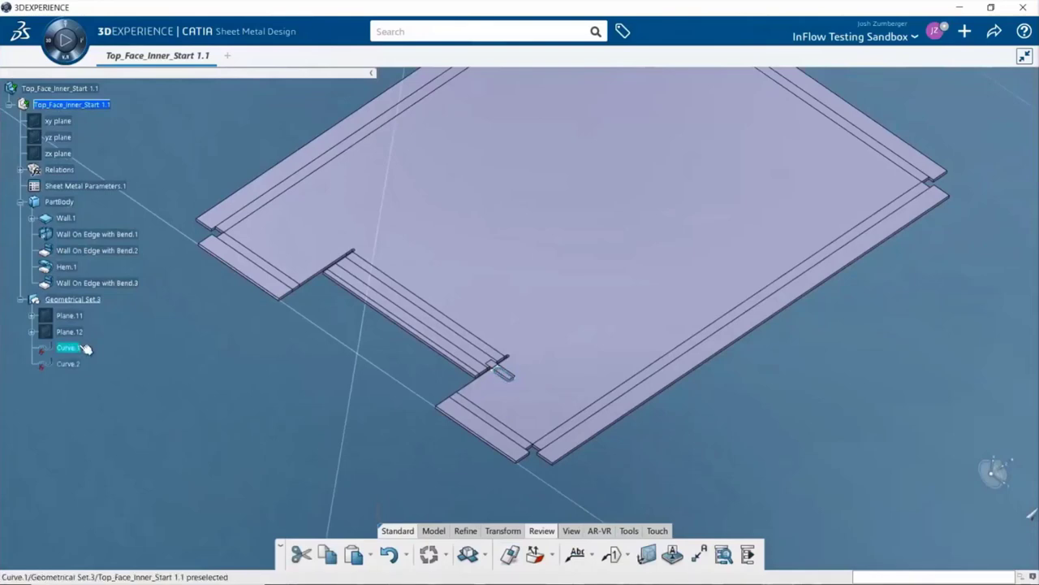
click(63, 365)
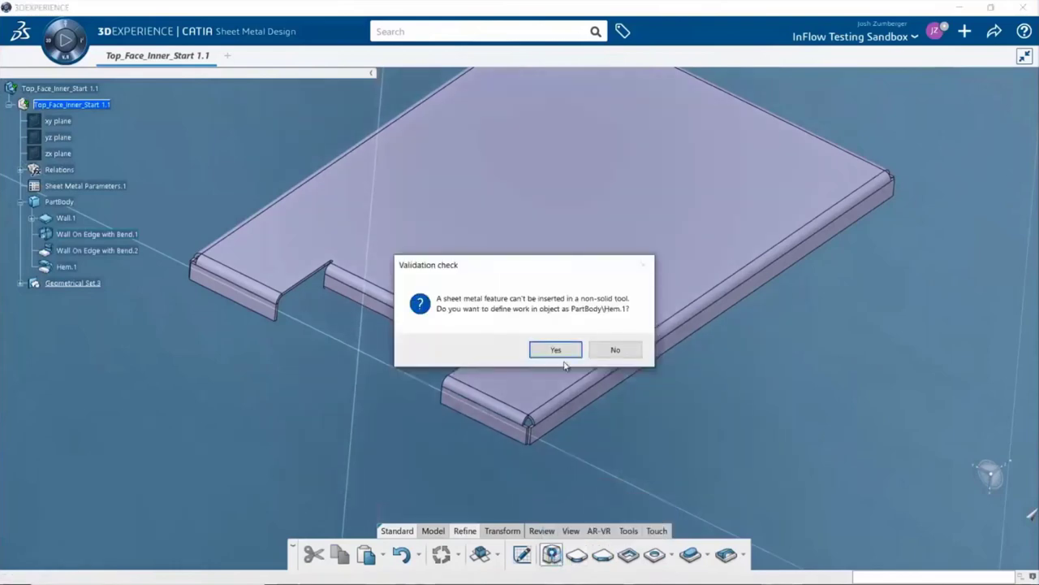
Define work in Hem.1 and add a circular 4mm corner relief between the wall faces
click(553, 348)
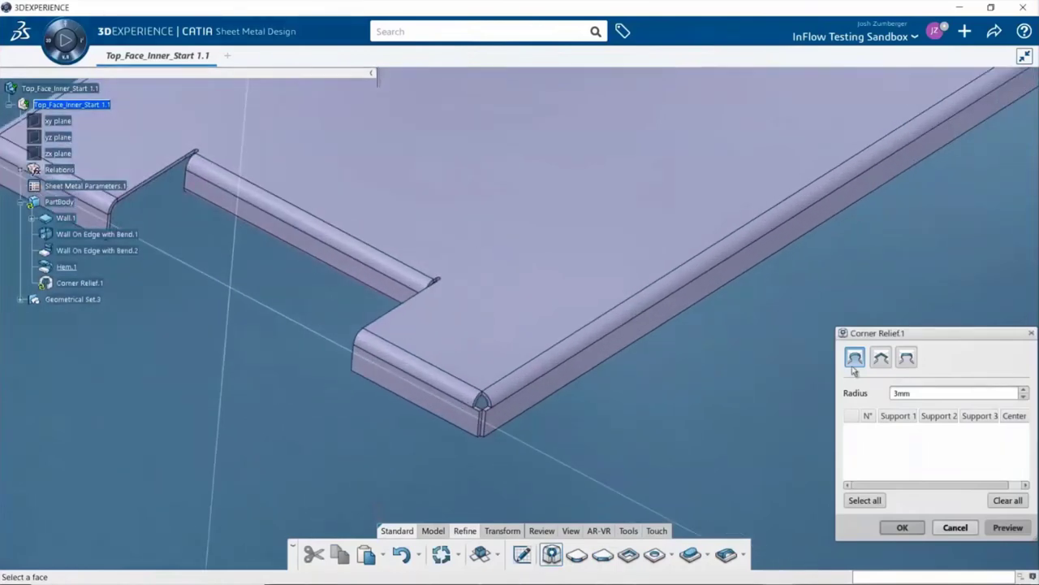
click(880, 357)
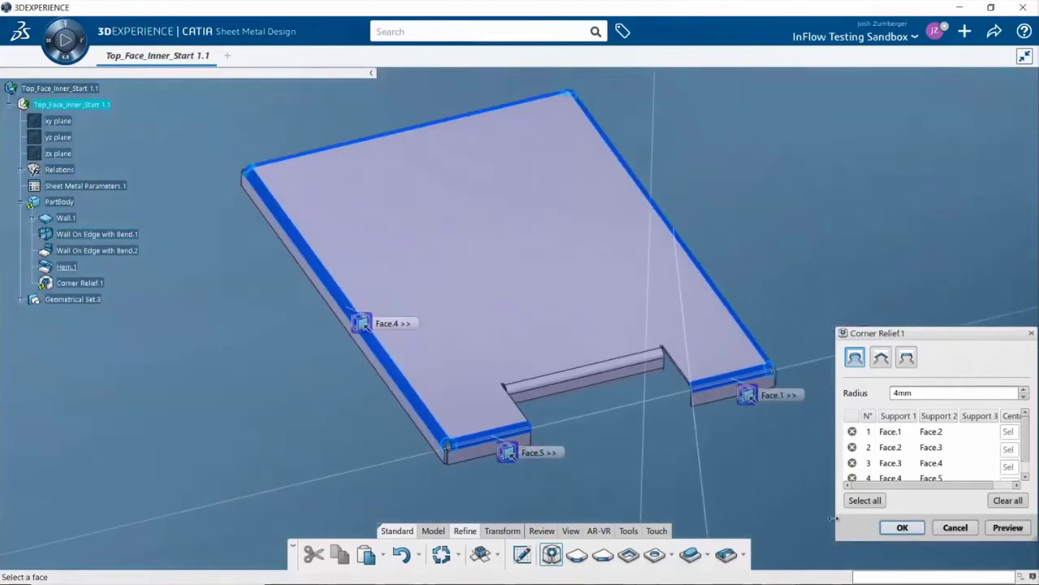
click(904, 527)
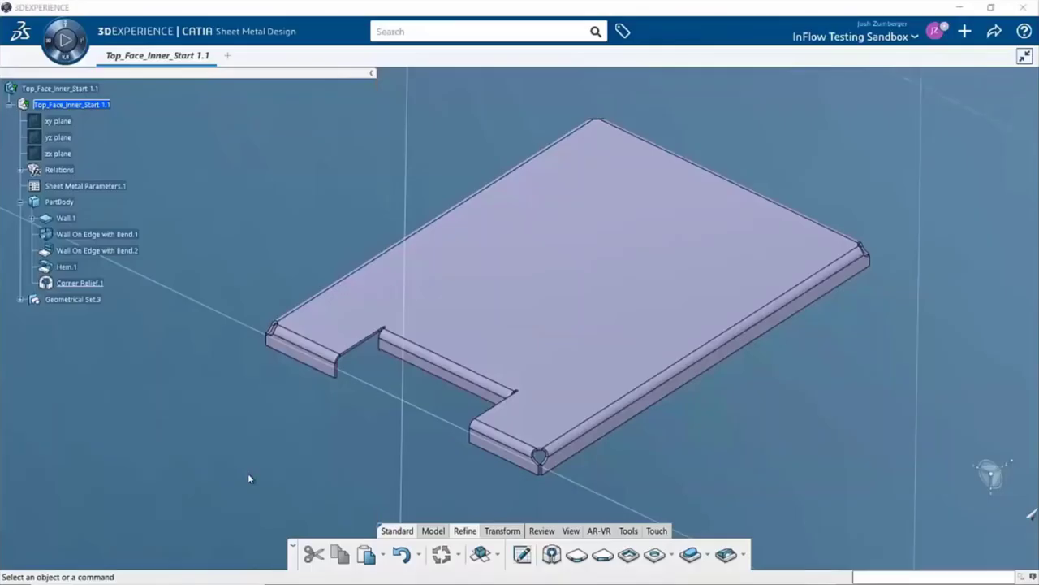
mouse_move(370, 482)
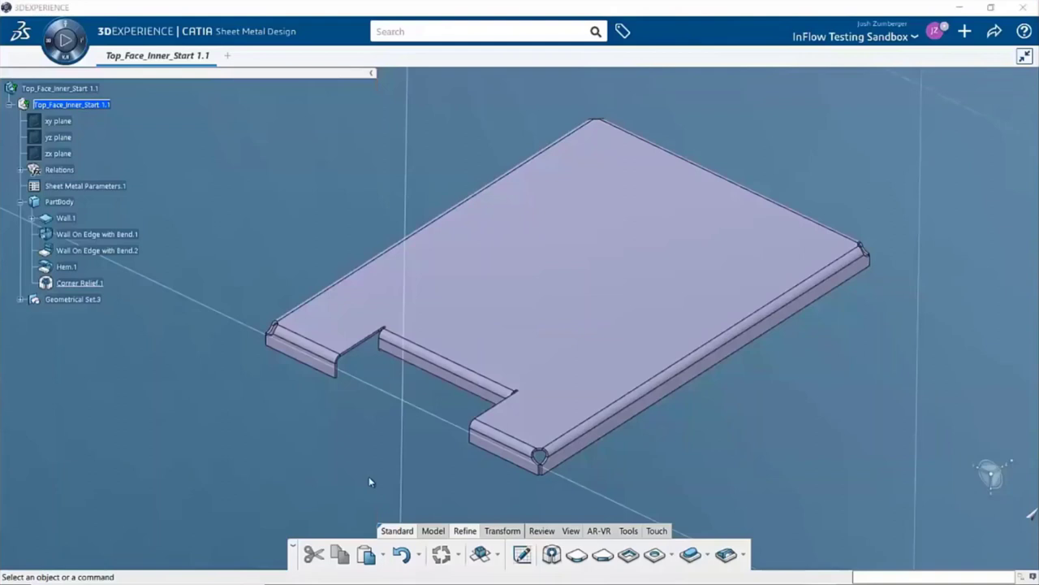
mouse_move(684, 515)
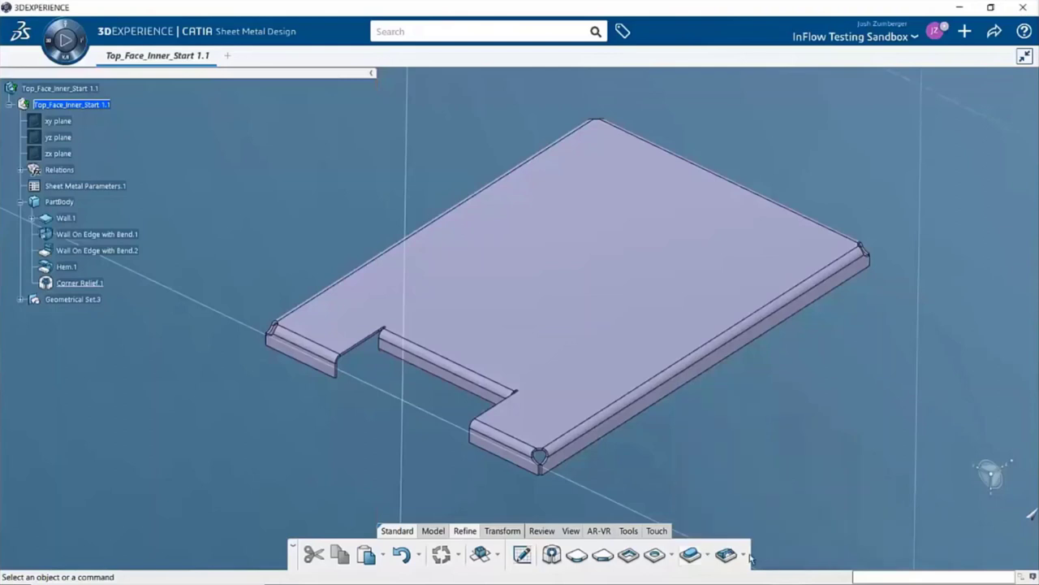
Launch the Bridge stamp from the stamping flyout and orbit toward the side wall
click(722, 553)
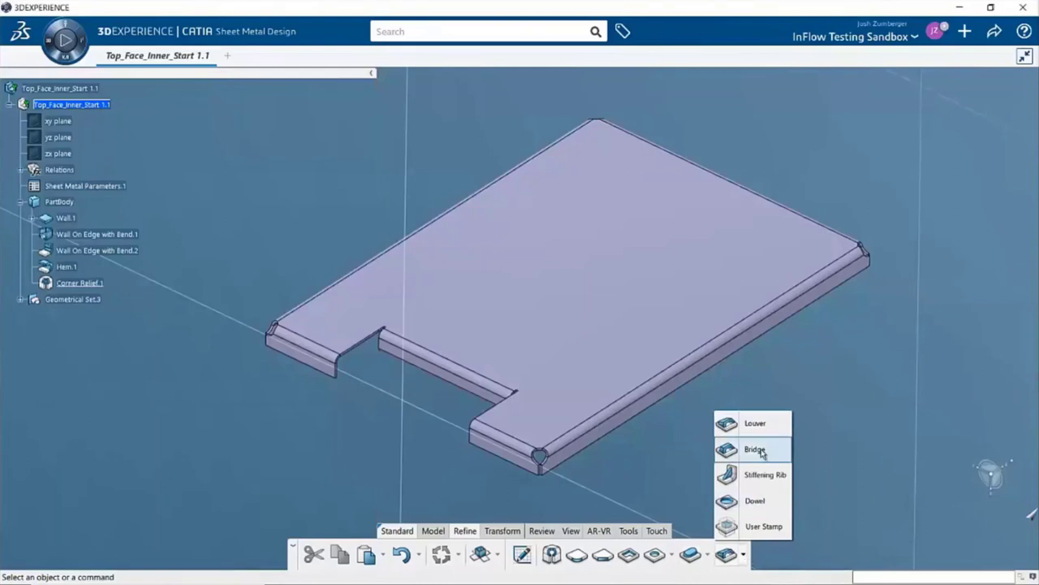
click(760, 447)
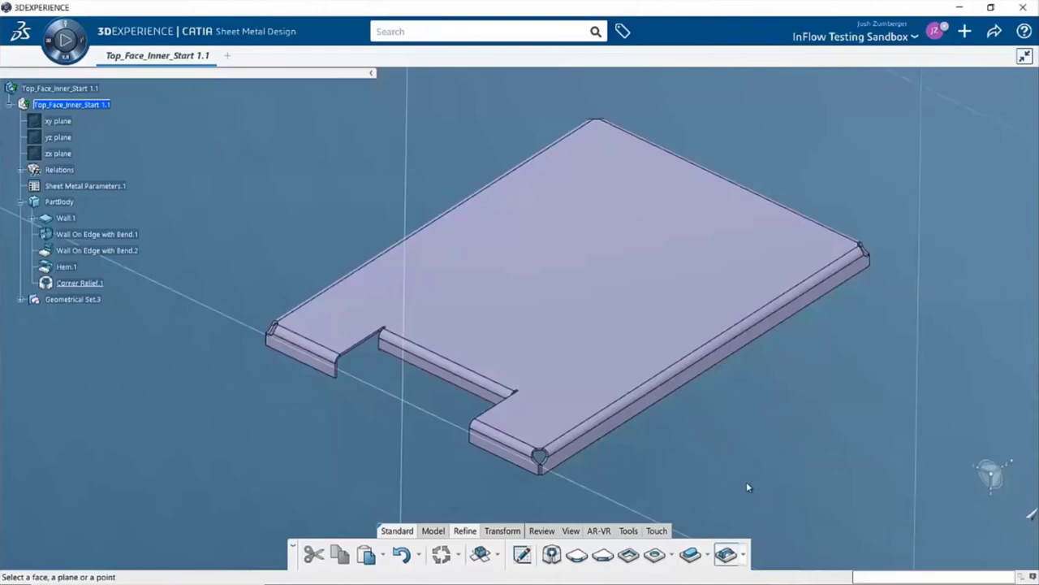
drag(747, 487, 575, 467)
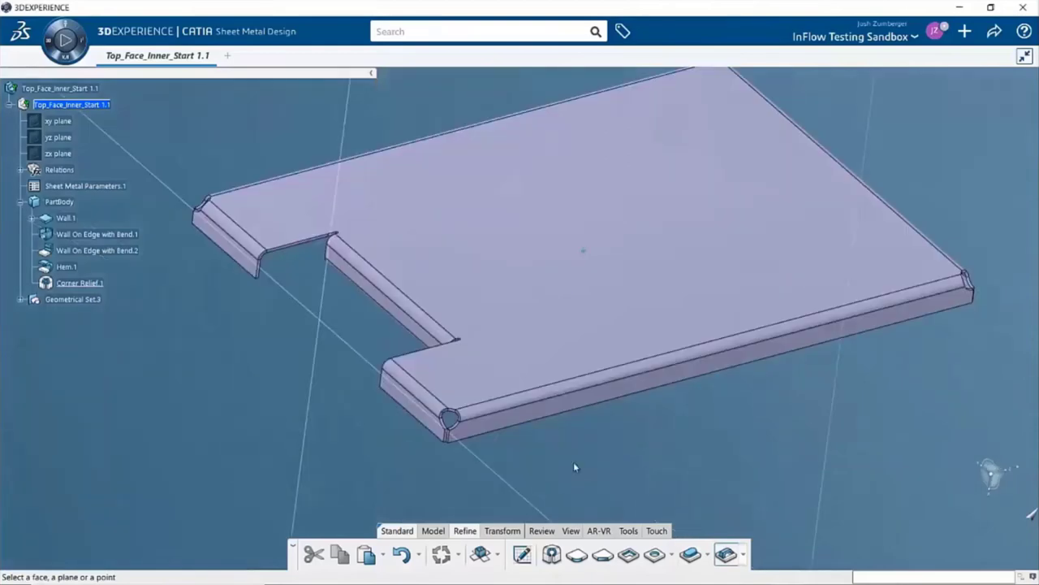
mouse_move(479, 440)
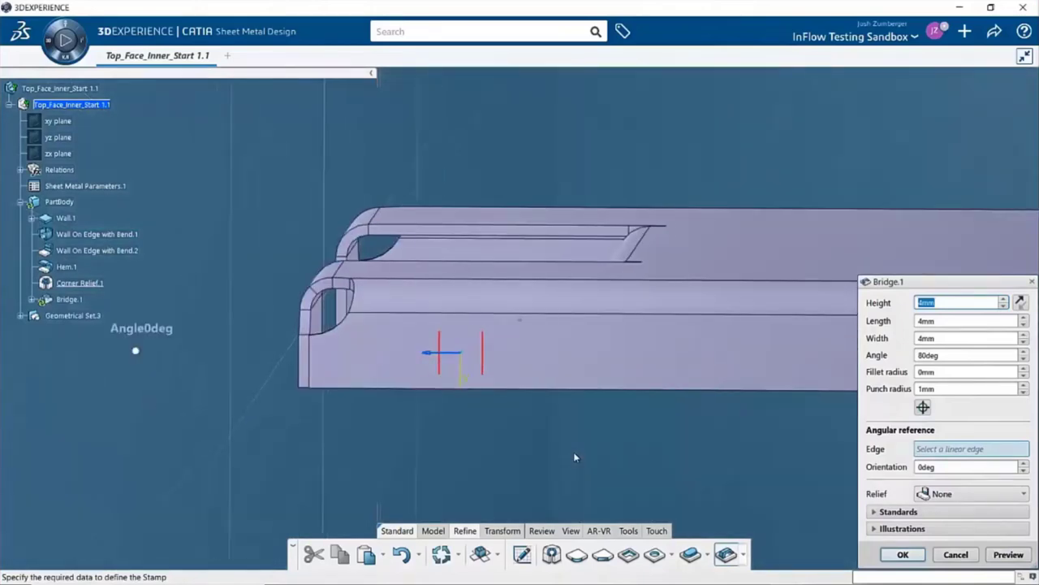
mouse_move(901, 421)
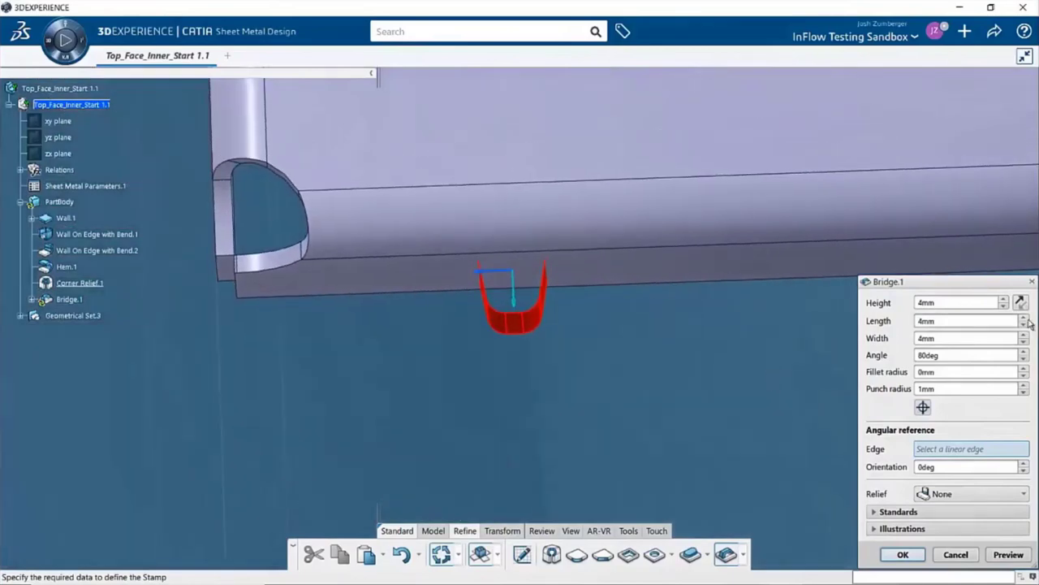
Give Bridge.1 length 6mm and width 5mm, keeping 4mm height, and confirm
click(1020, 317)
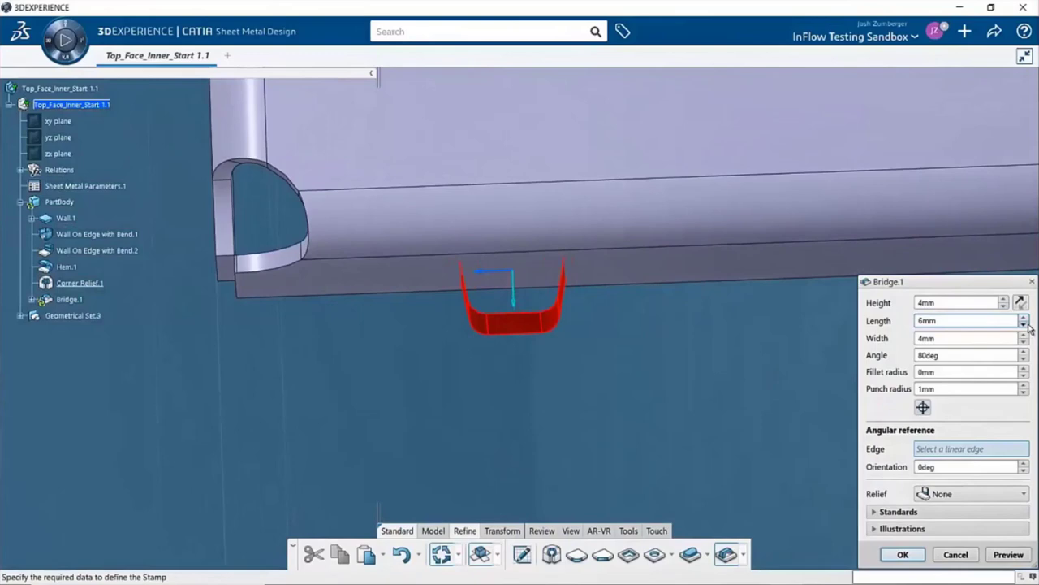
click(1023, 335)
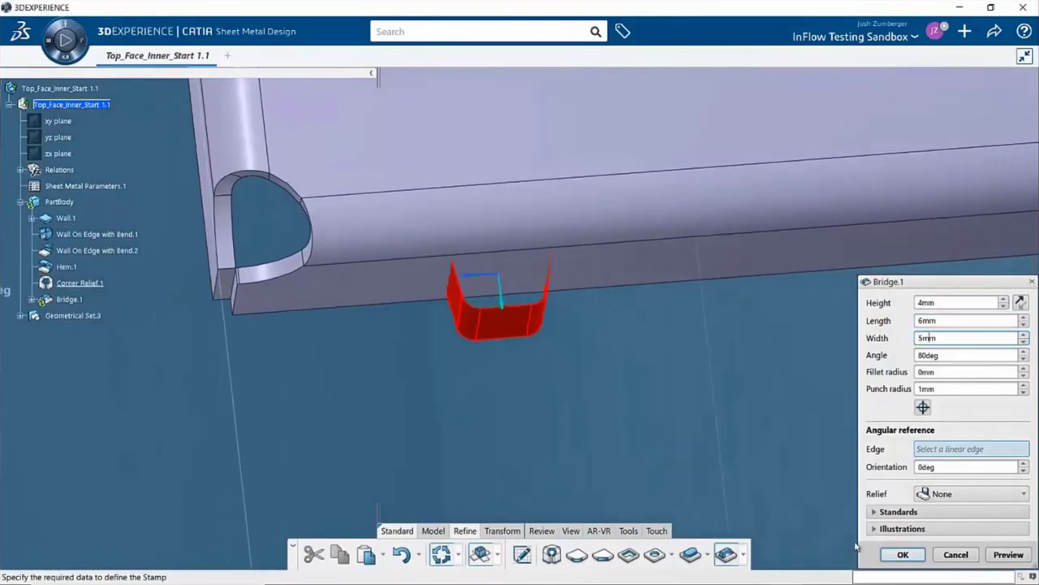
click(903, 554)
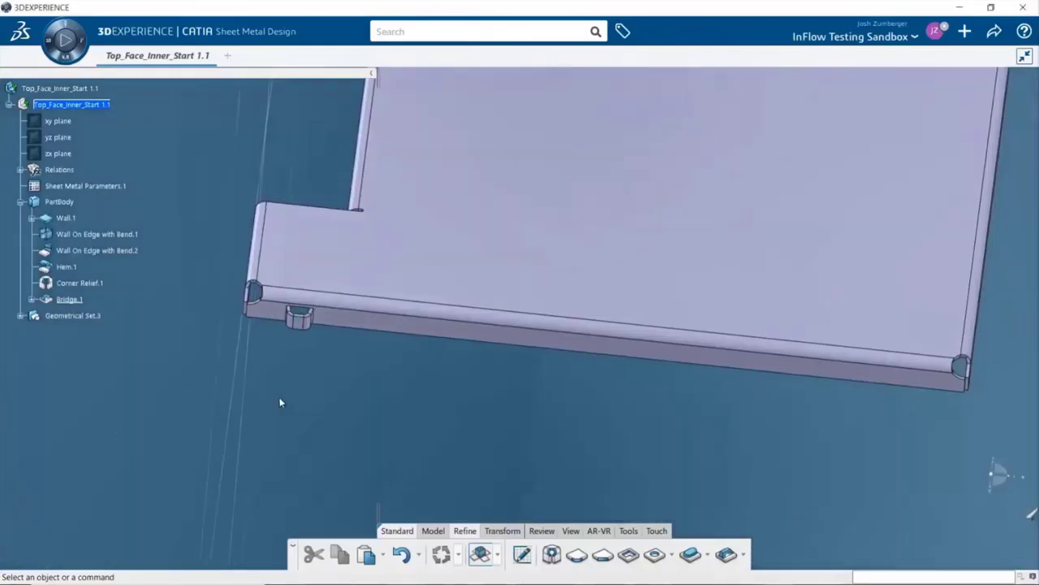
mouse_move(302, 443)
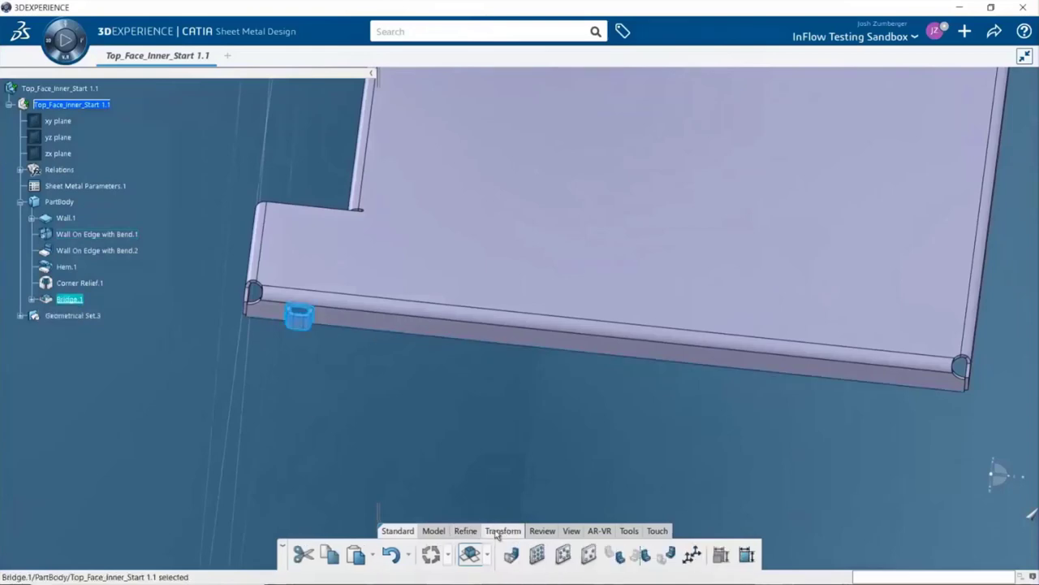
mouse_move(558, 553)
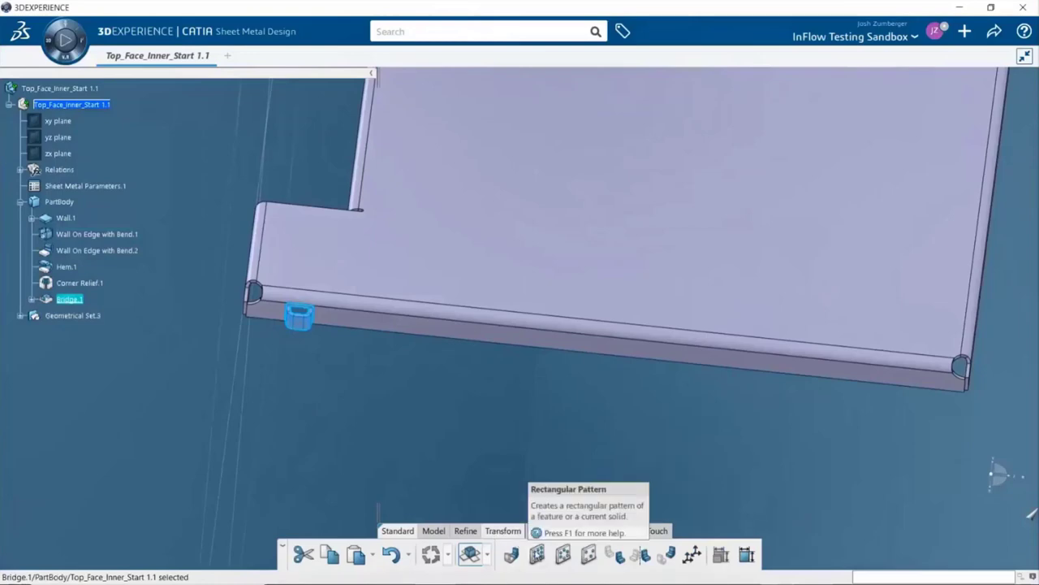
Pattern Bridge.1 as 3 instances spaced 80 mm along the long wall edge
click(469, 553)
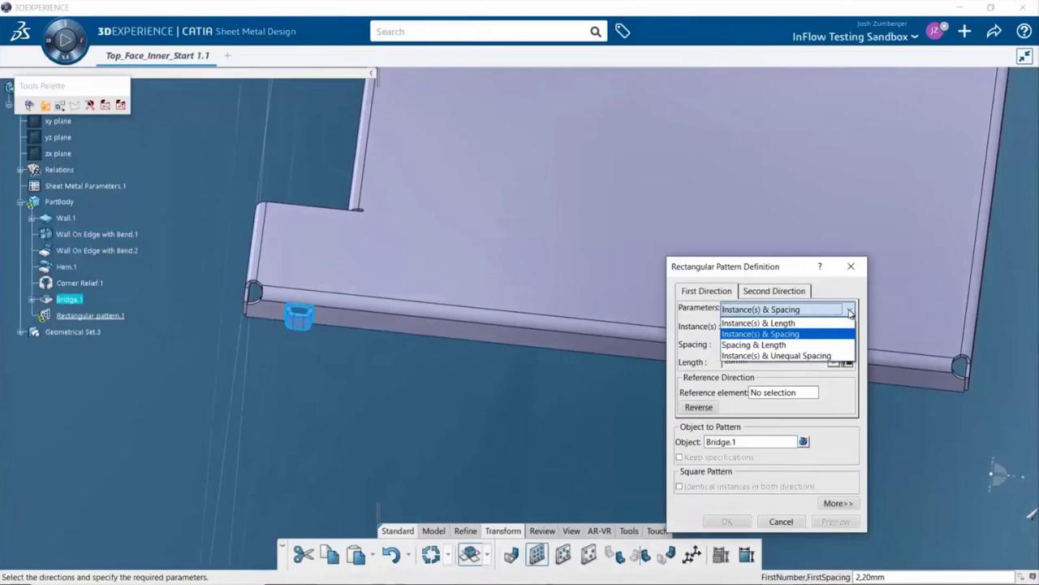
click(760, 333)
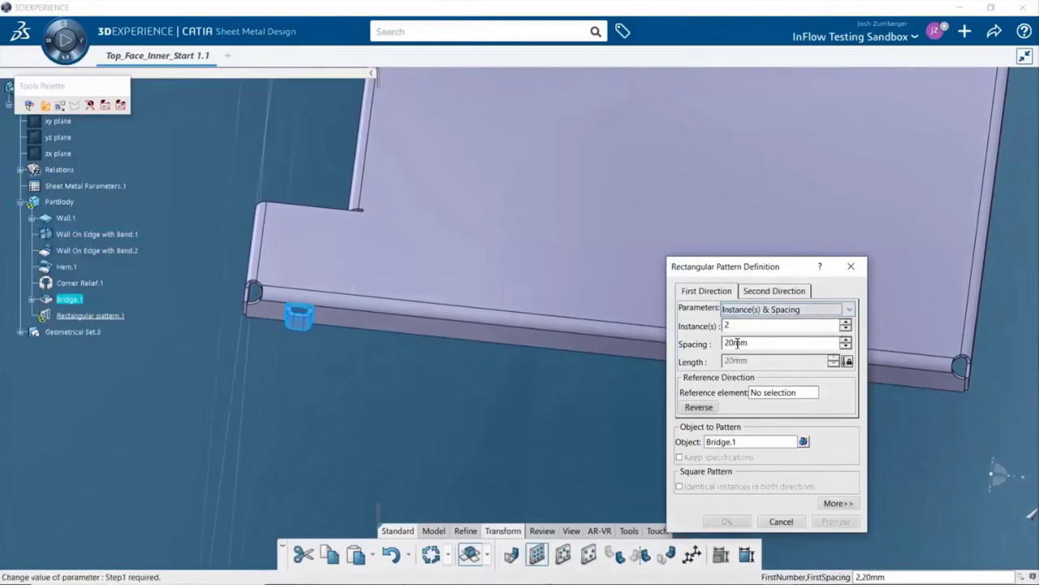
text(80mm)
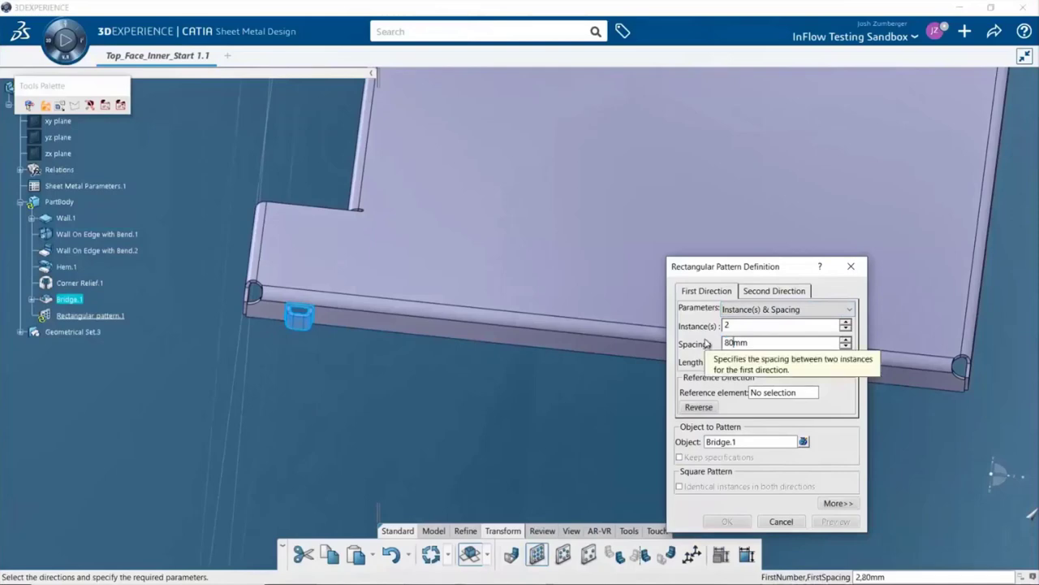
click(844, 322)
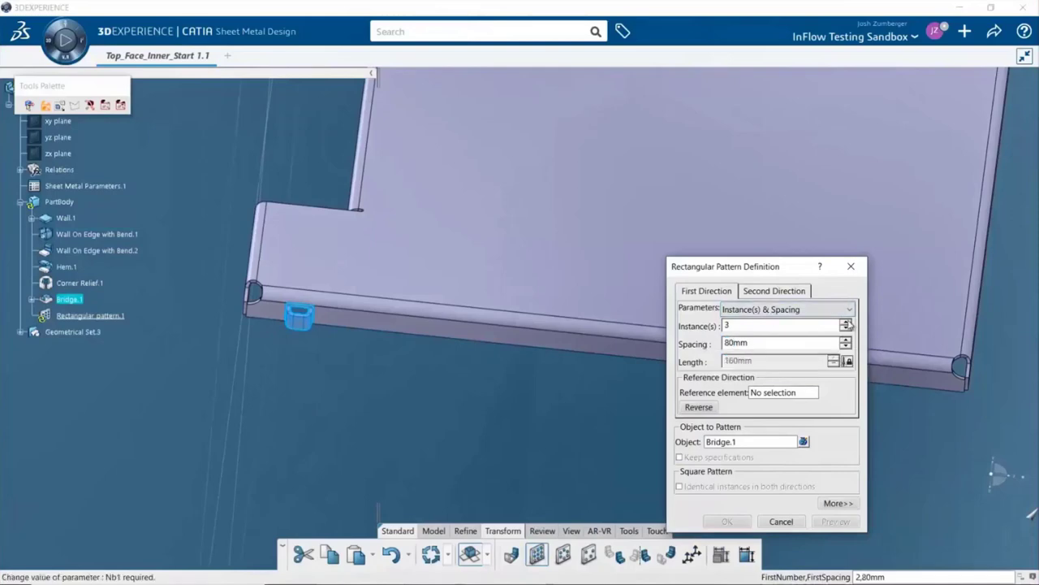
click(783, 392)
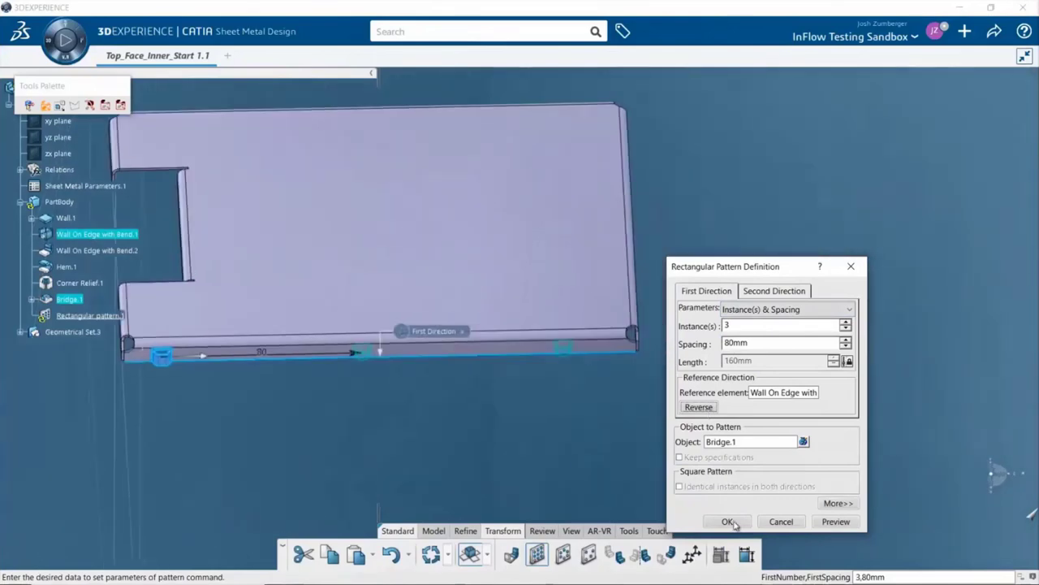
click(725, 521)
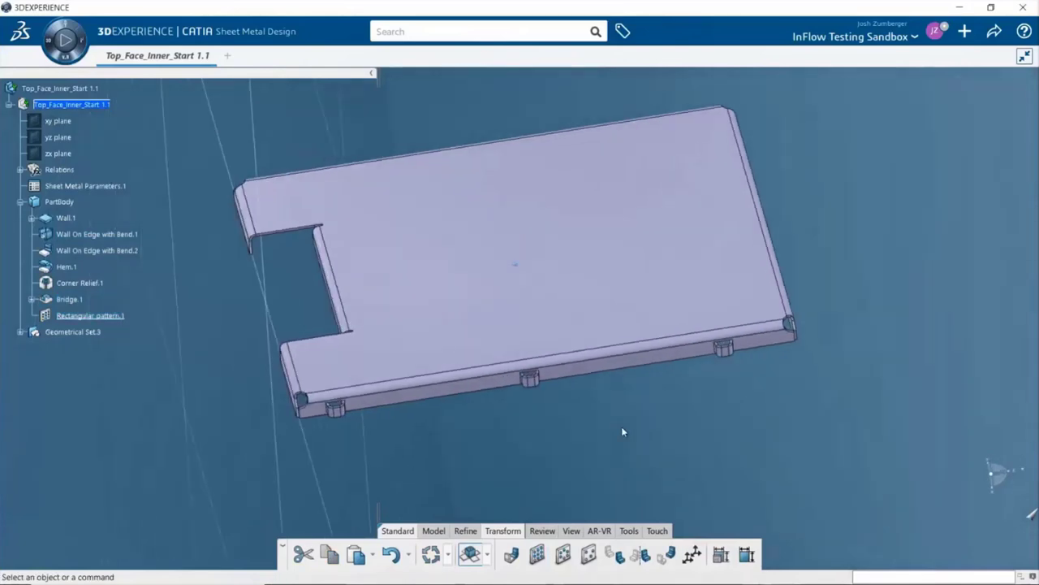
mouse_move(90, 315)
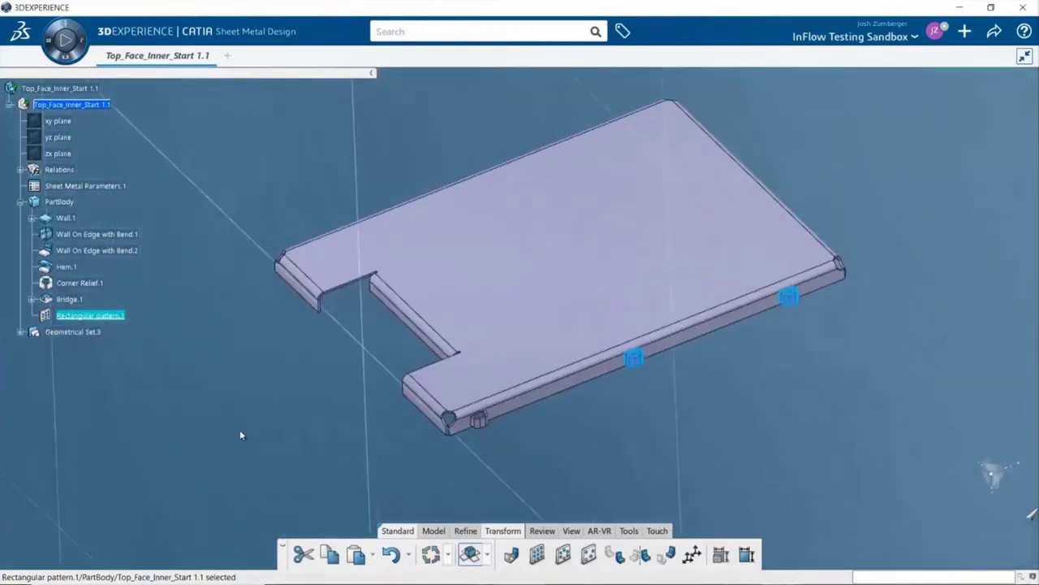
mouse_move(206, 381)
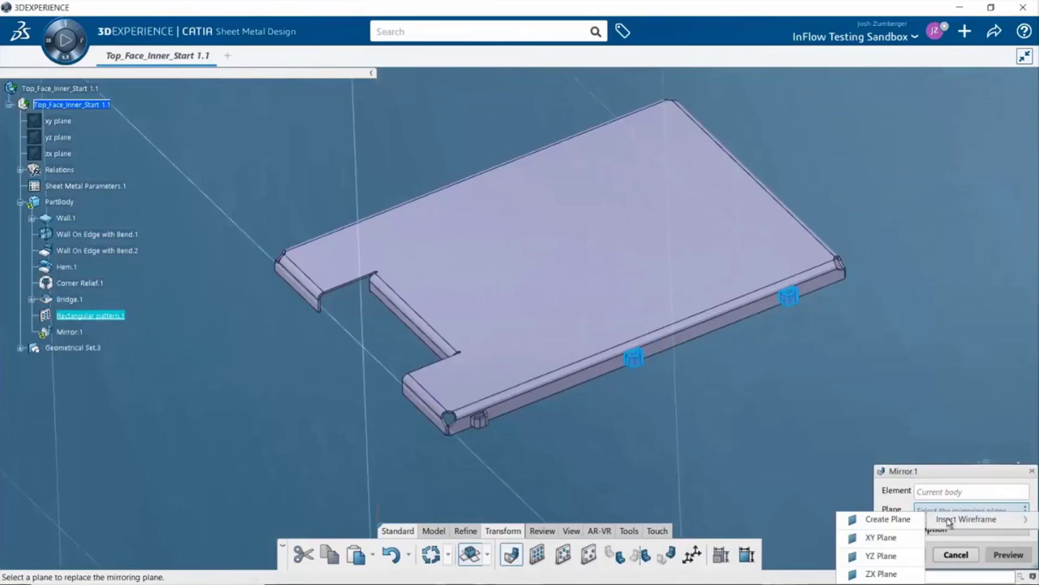
Mirror the bridge pattern about a new plane midway between both long wall faces
click(890, 518)
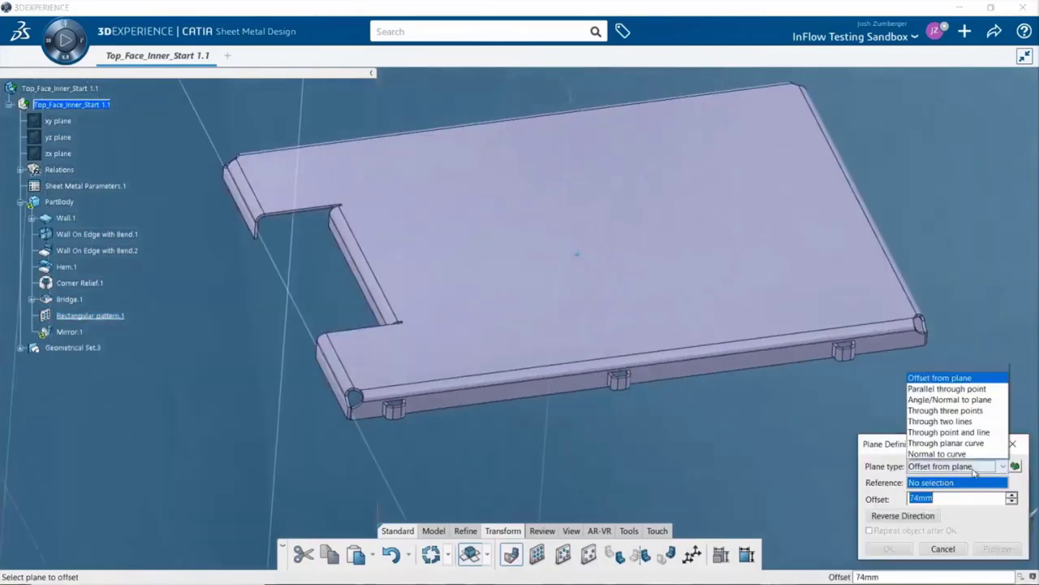
click(952, 465)
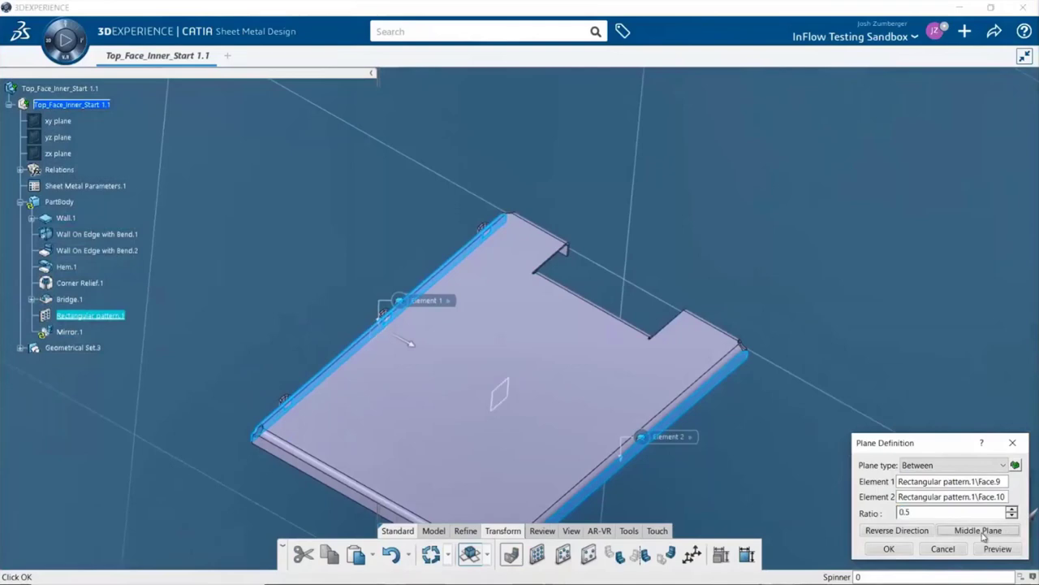
click(890, 548)
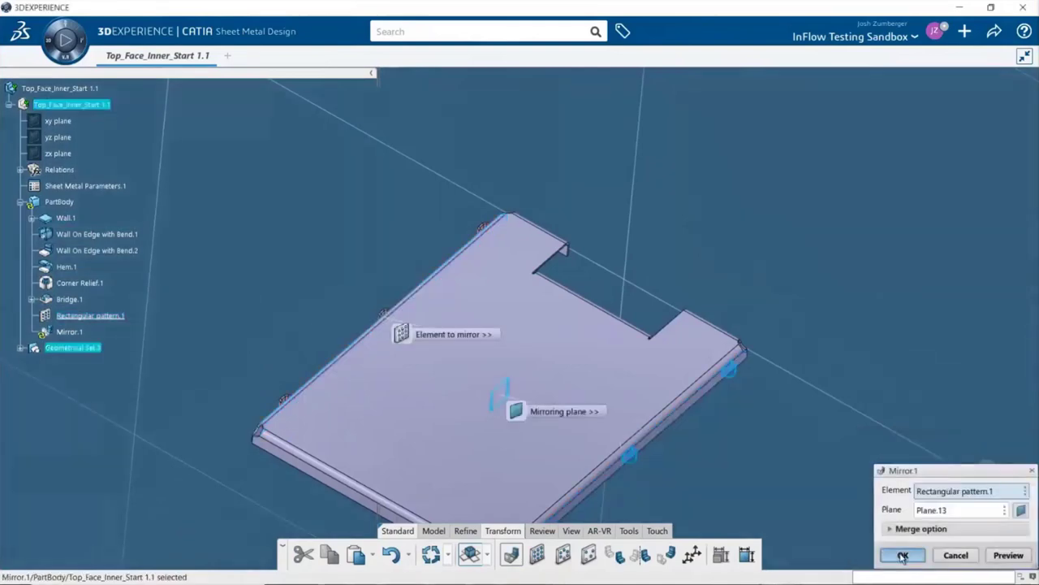
click(915, 554)
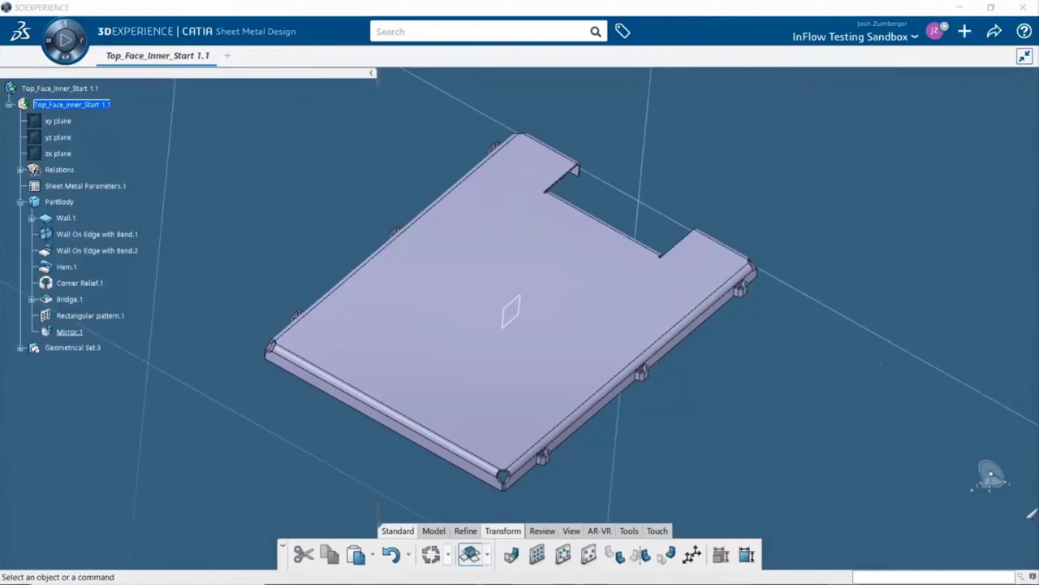
mouse_move(314, 417)
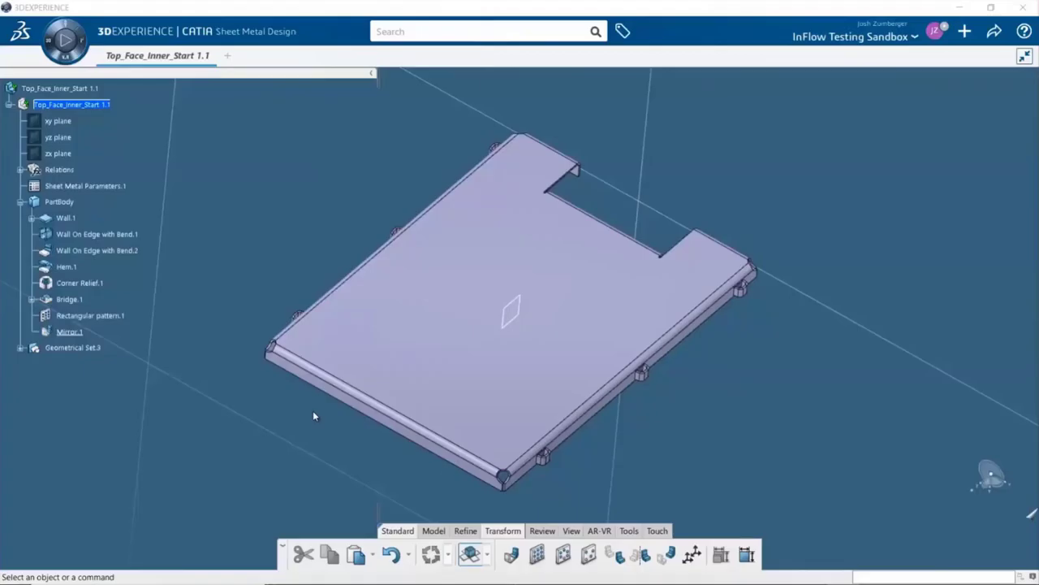
mouse_move(318, 417)
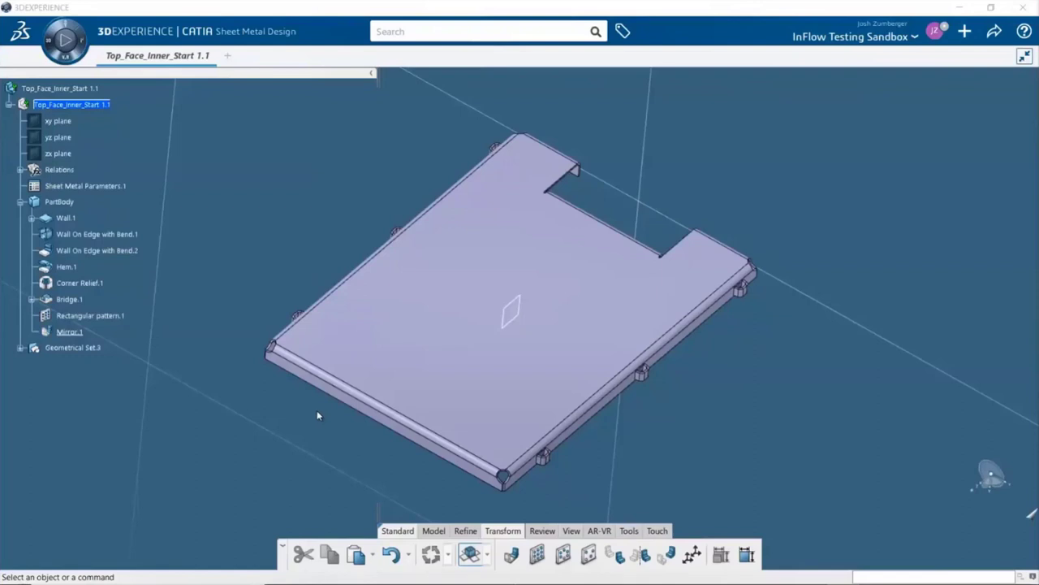
mouse_move(552, 498)
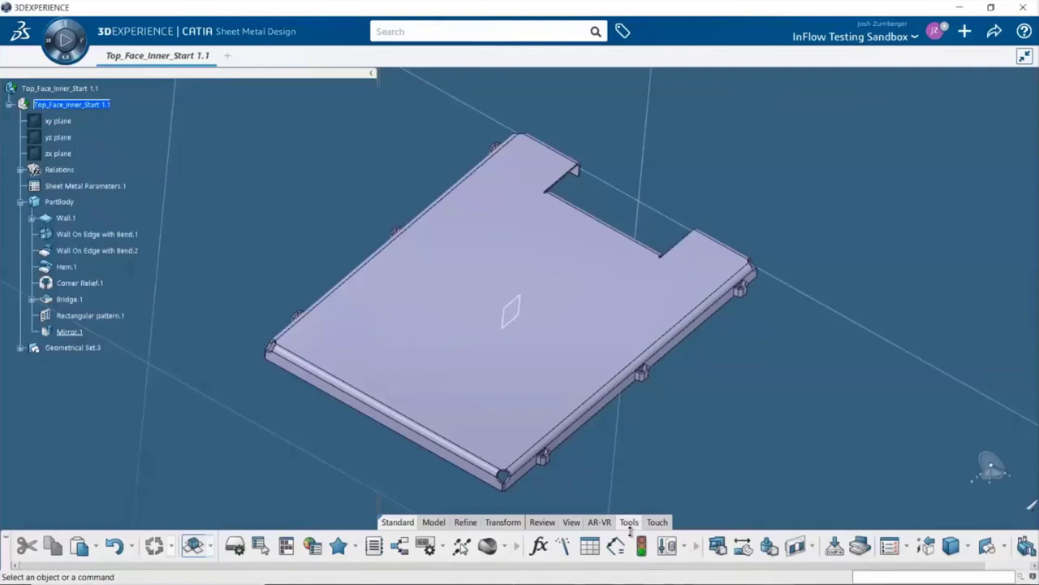
mouse_move(834, 544)
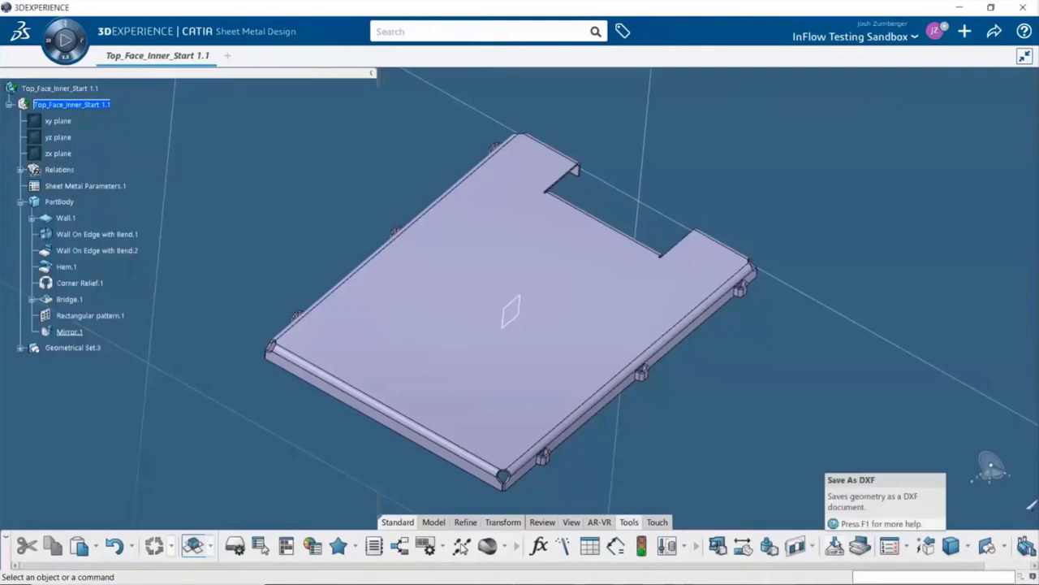
Export the flat pattern as Top_Pan.dxf with All technological data, then open it in eDrawings
click(833, 545)
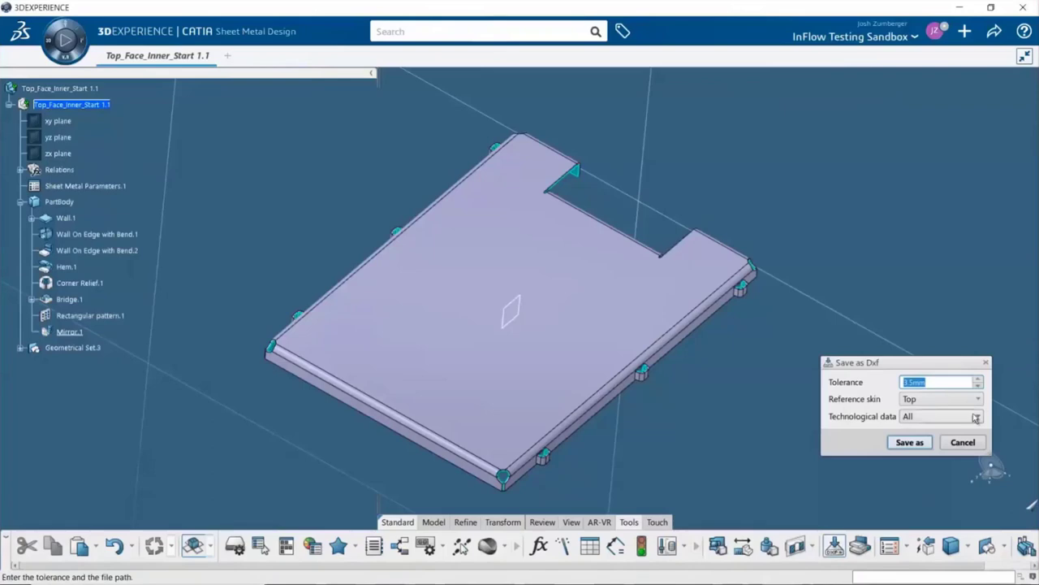
click(976, 416)
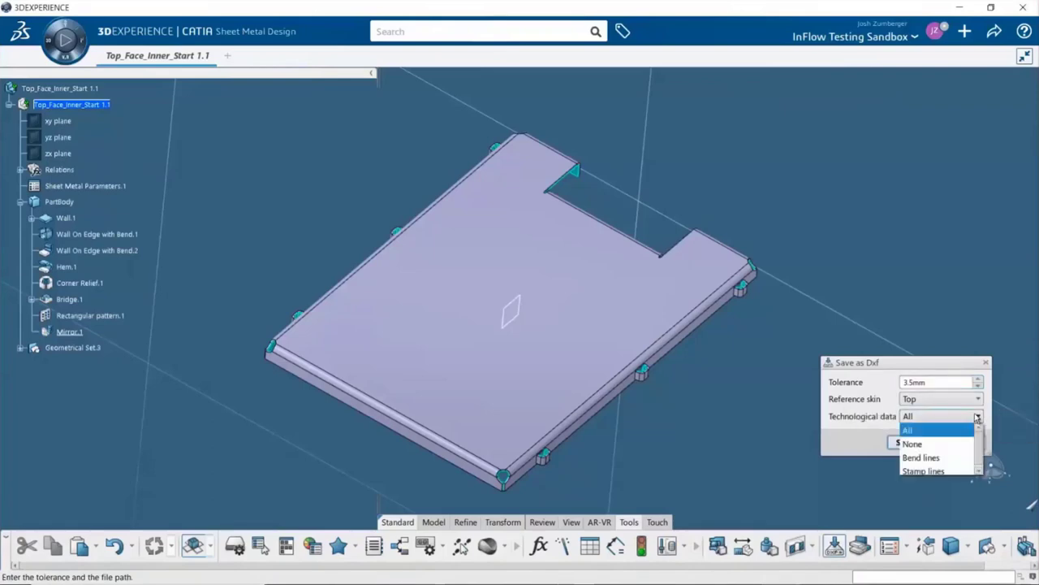
mouse_move(934, 459)
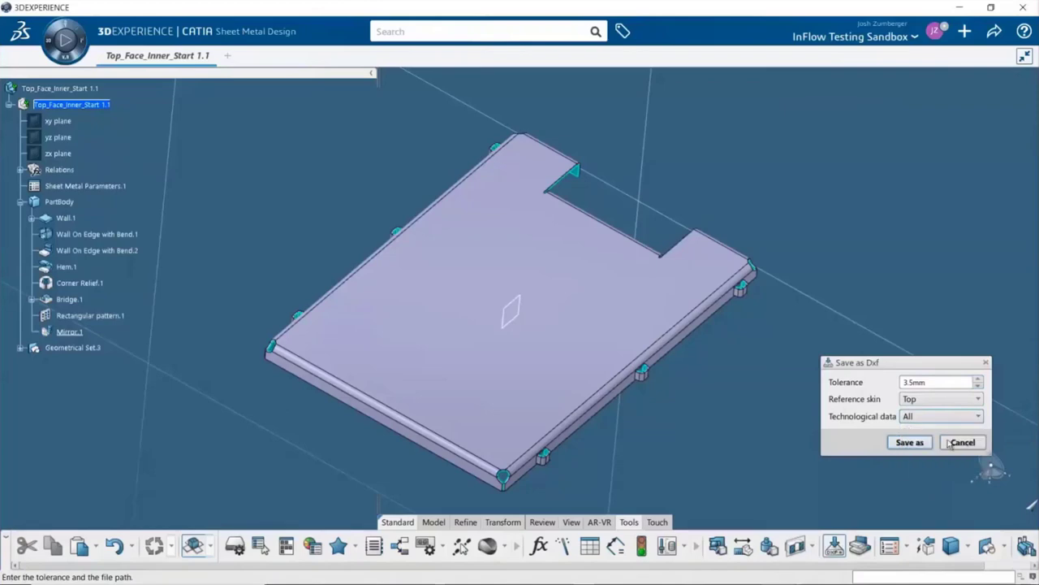
click(909, 441)
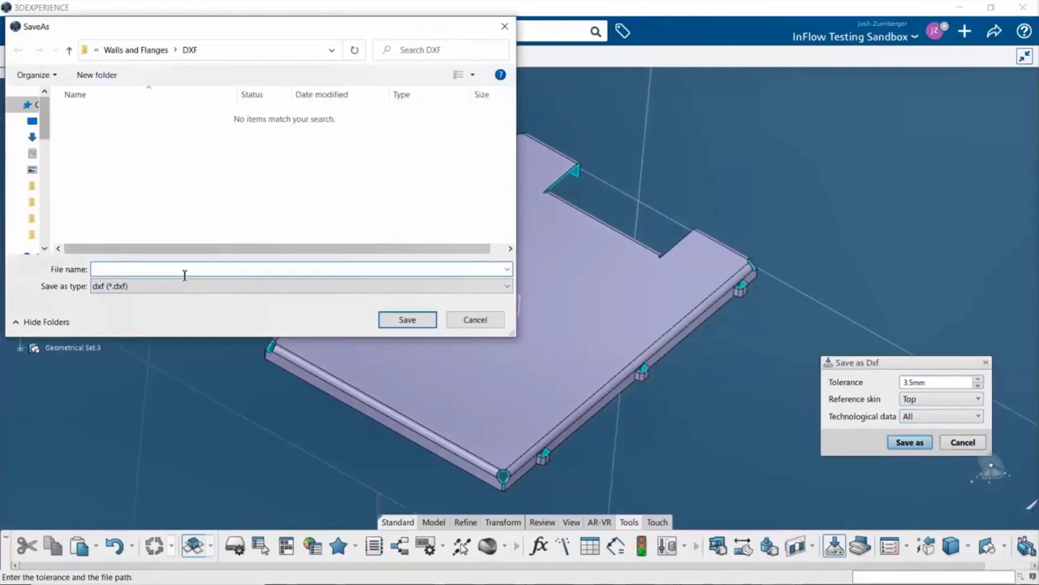
text(Top_Pan)
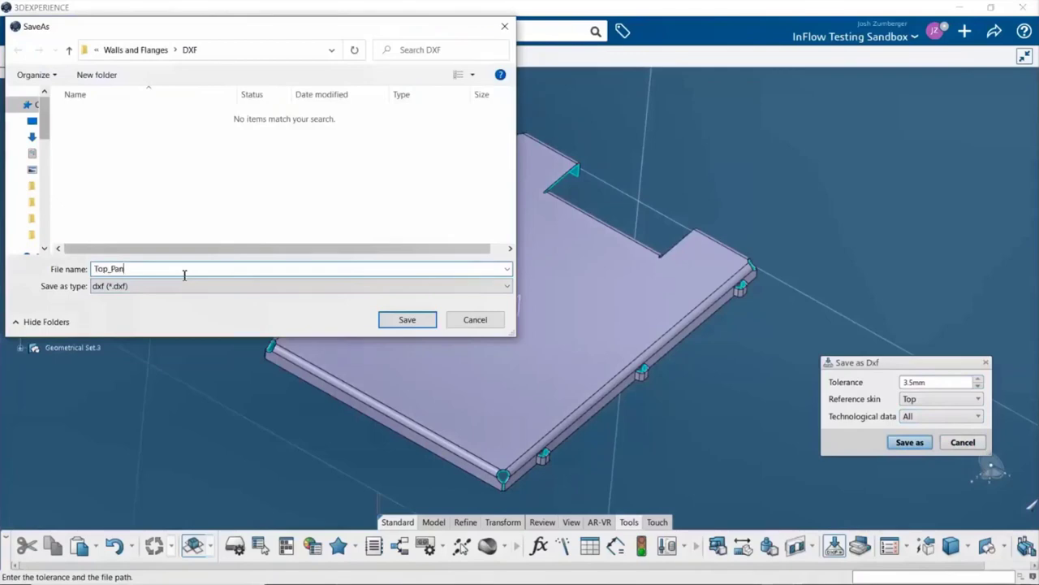
click(407, 319)
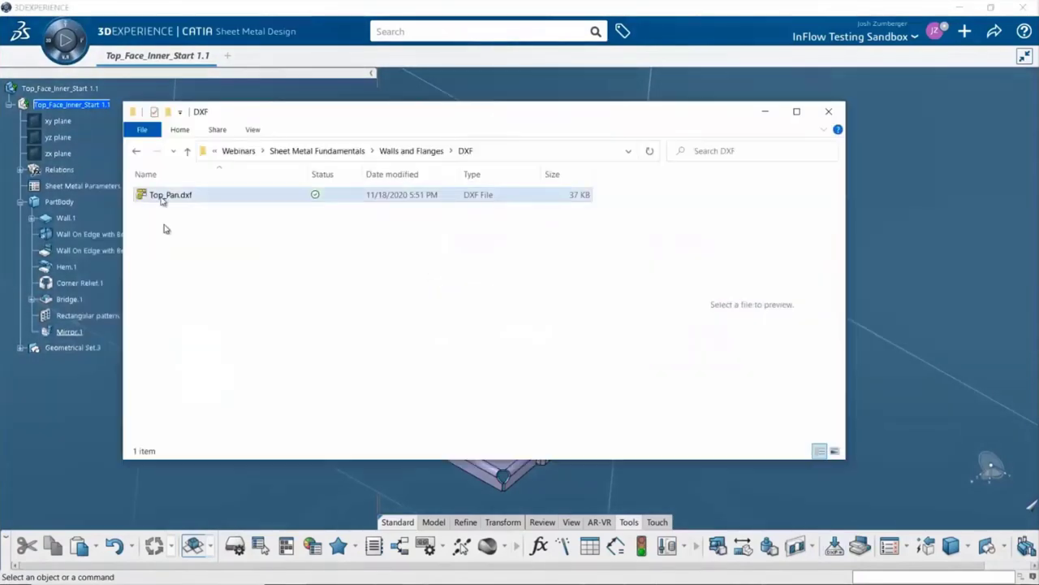
click(168, 195)
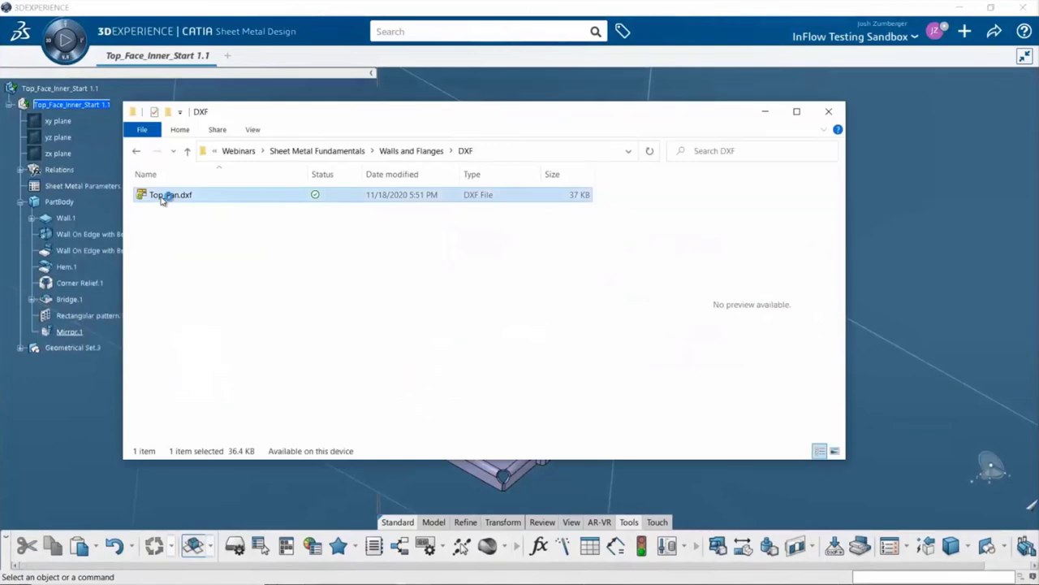
double_click(167, 195)
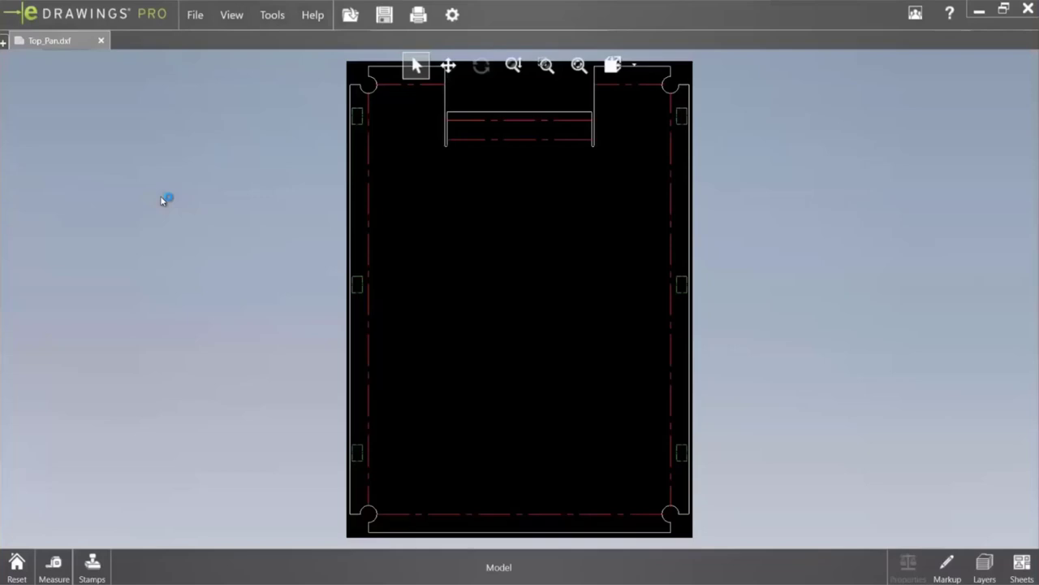
mouse_move(572, 254)
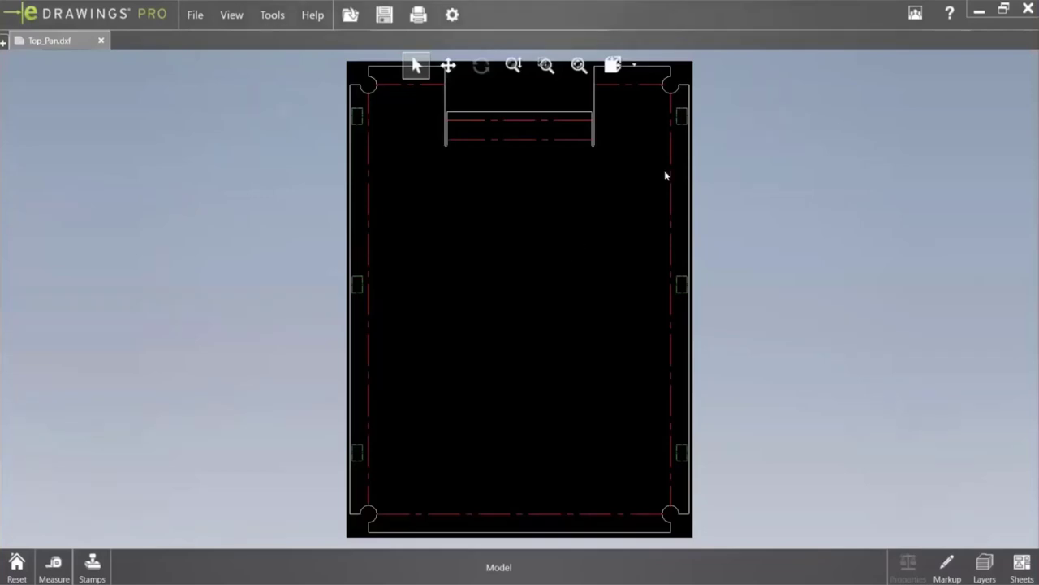
mouse_move(684, 131)
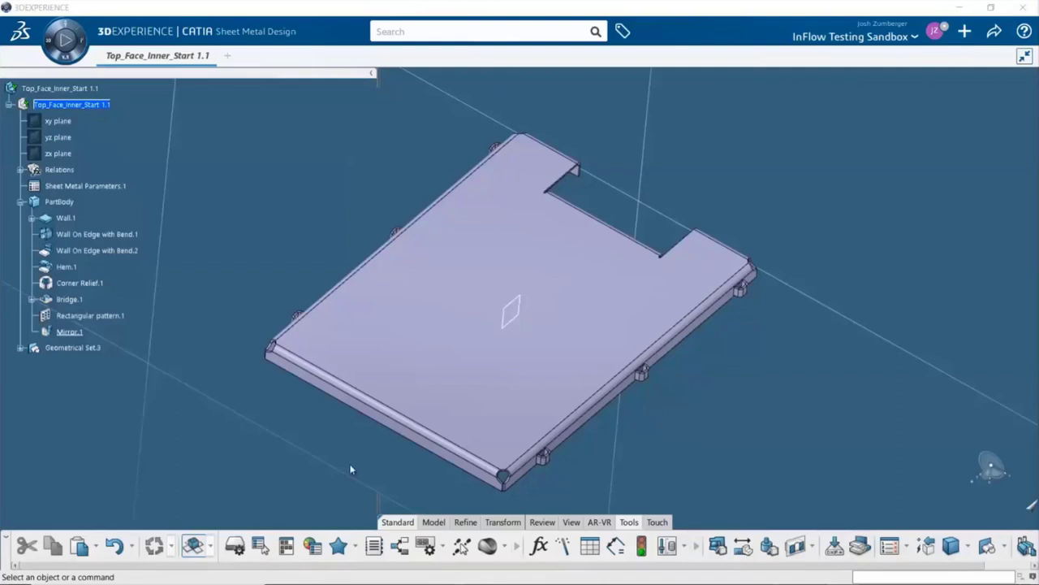
mouse_move(784, 499)
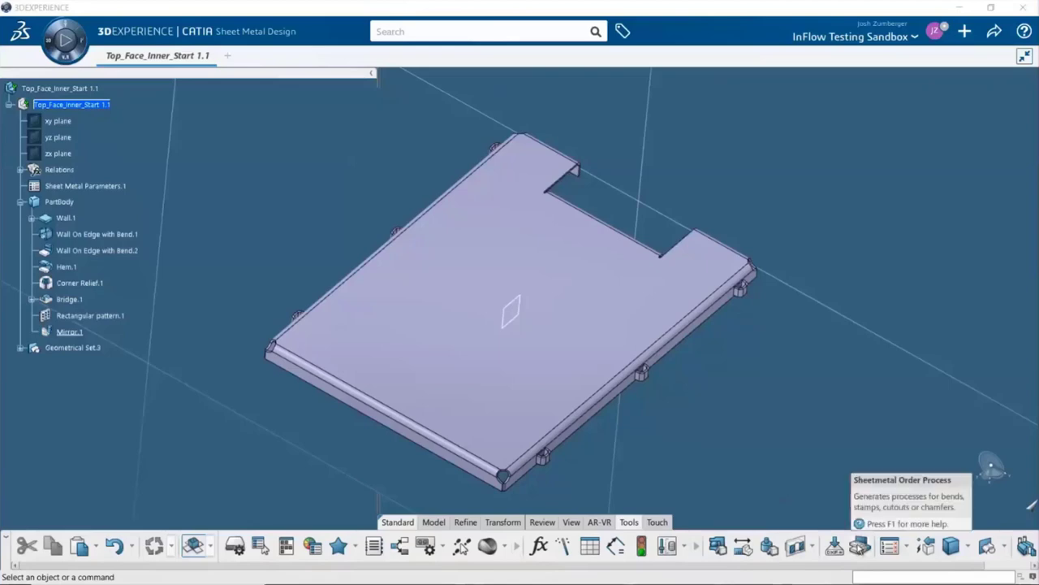
Define an order process fixing Mirror.1\Face, all process types, translating along Y Axis, and initialize it
click(854, 546)
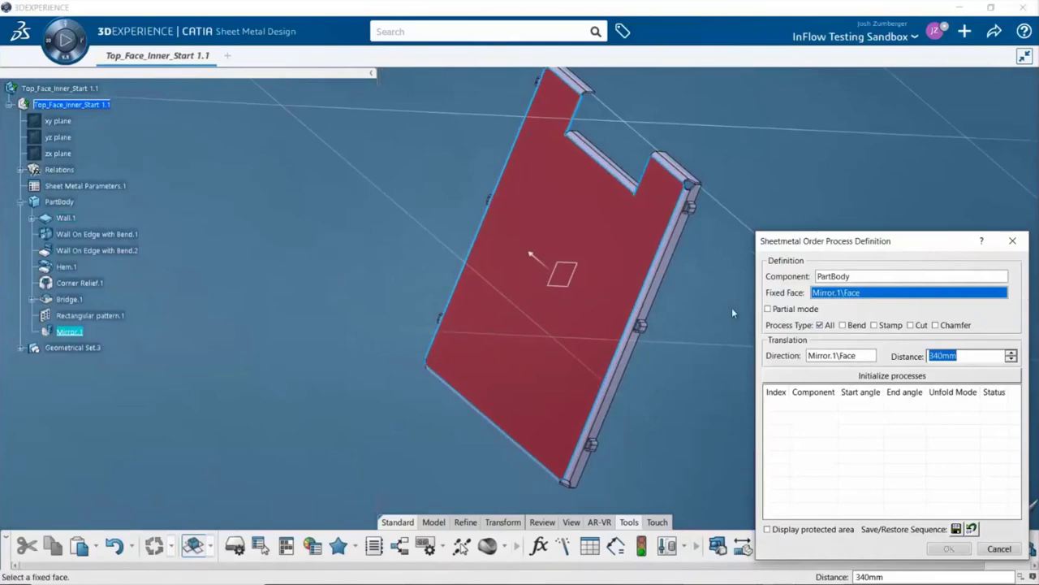
mouse_move(820, 337)
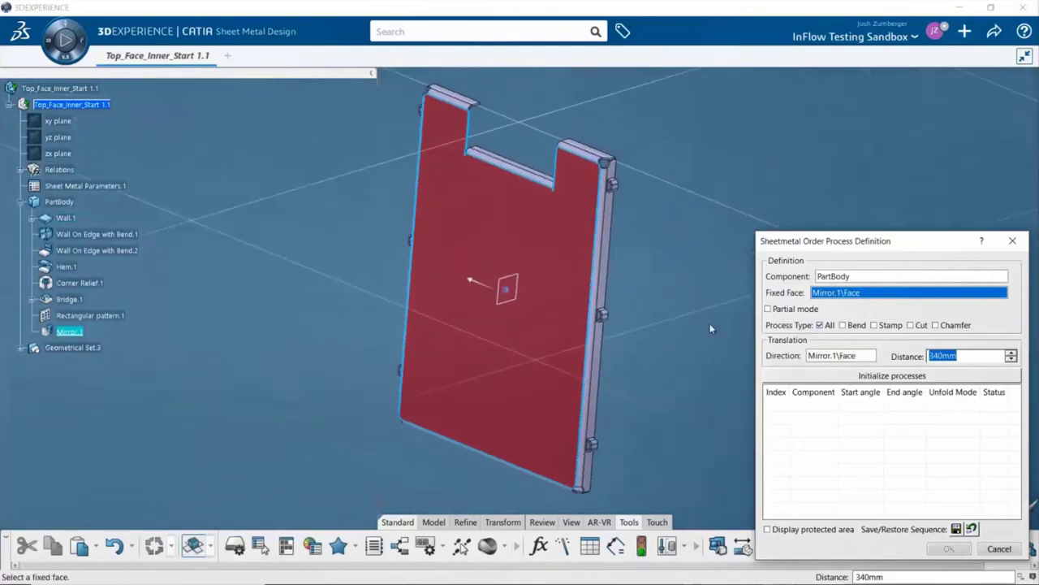
click(828, 326)
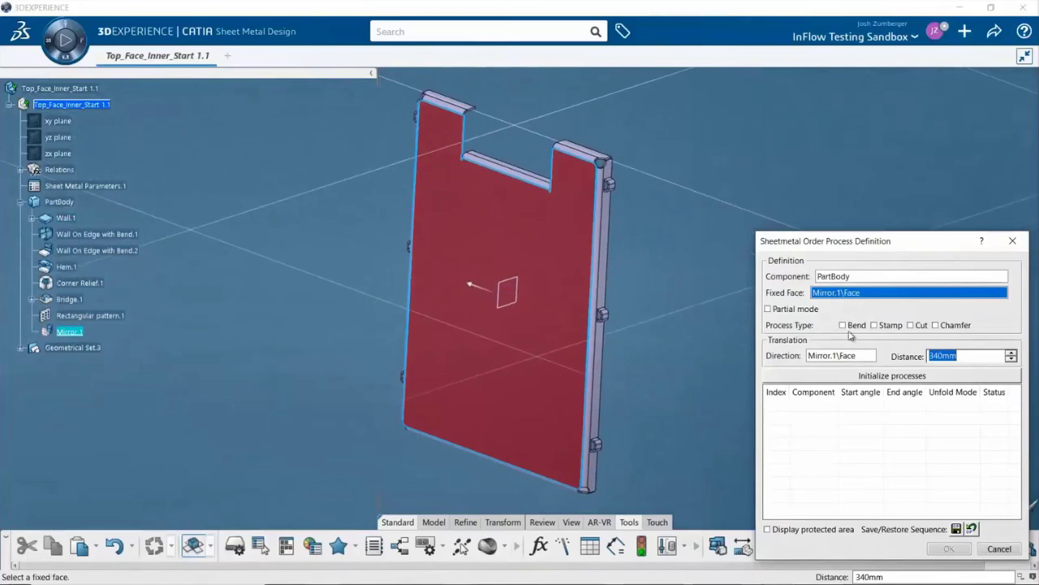
click(823, 325)
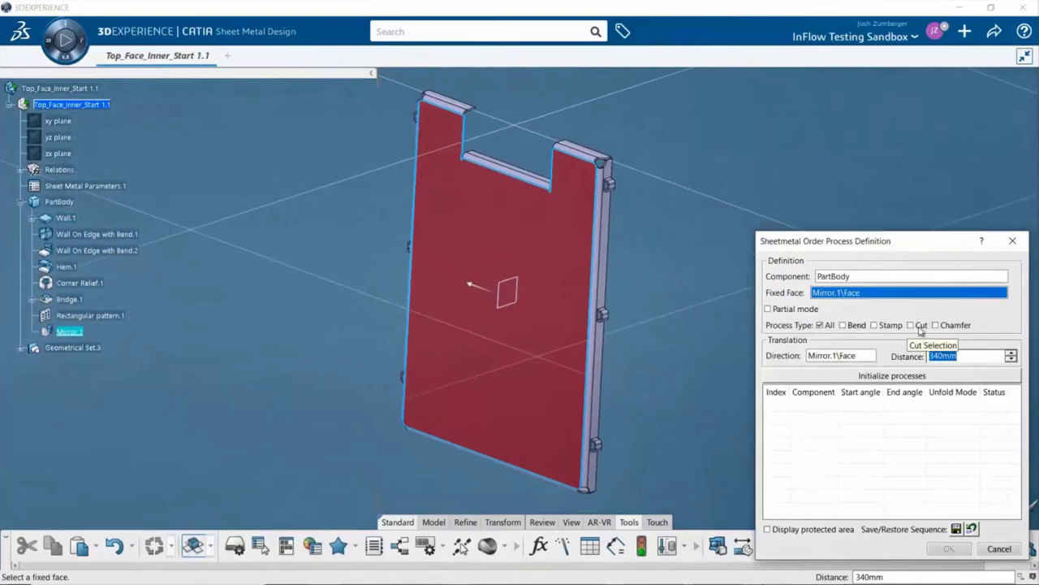
mouse_move(829, 334)
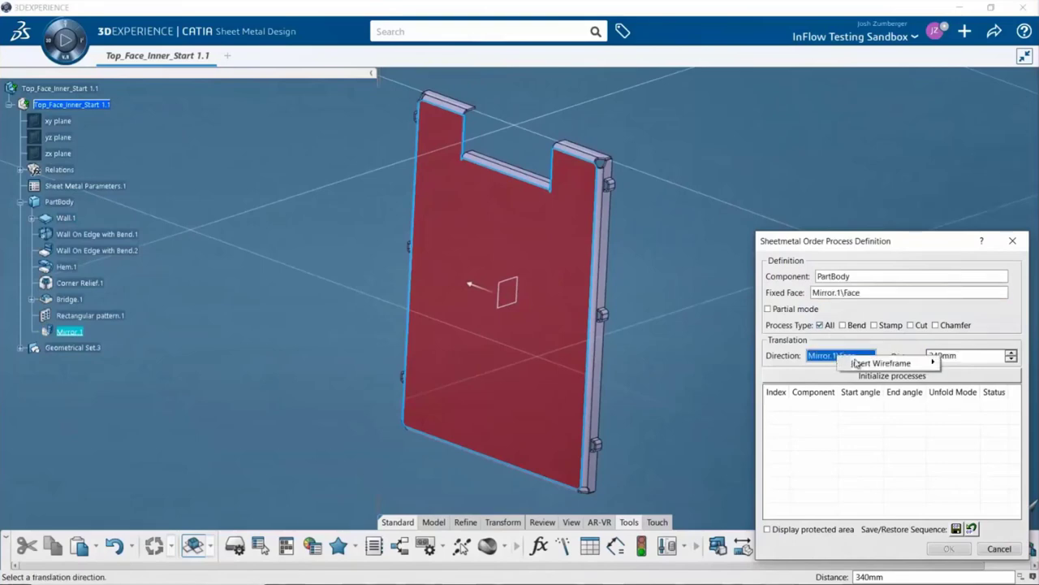
click(883, 363)
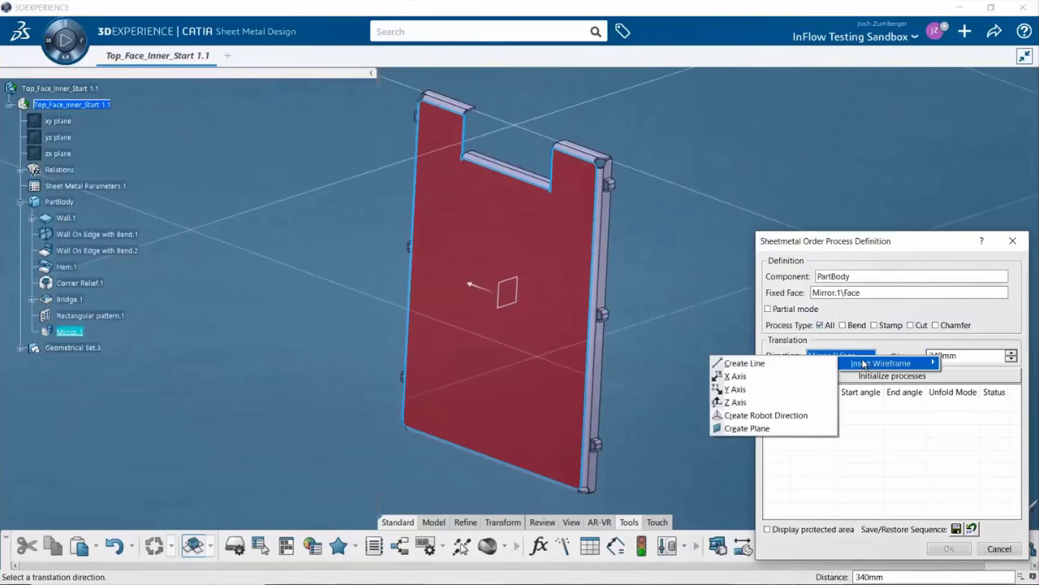
click(732, 389)
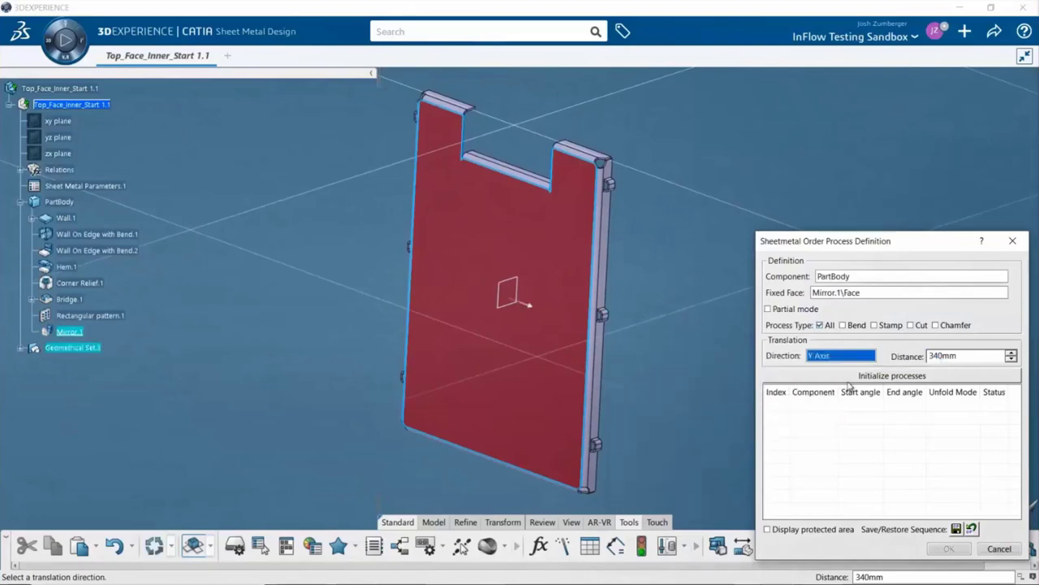
click(891, 375)
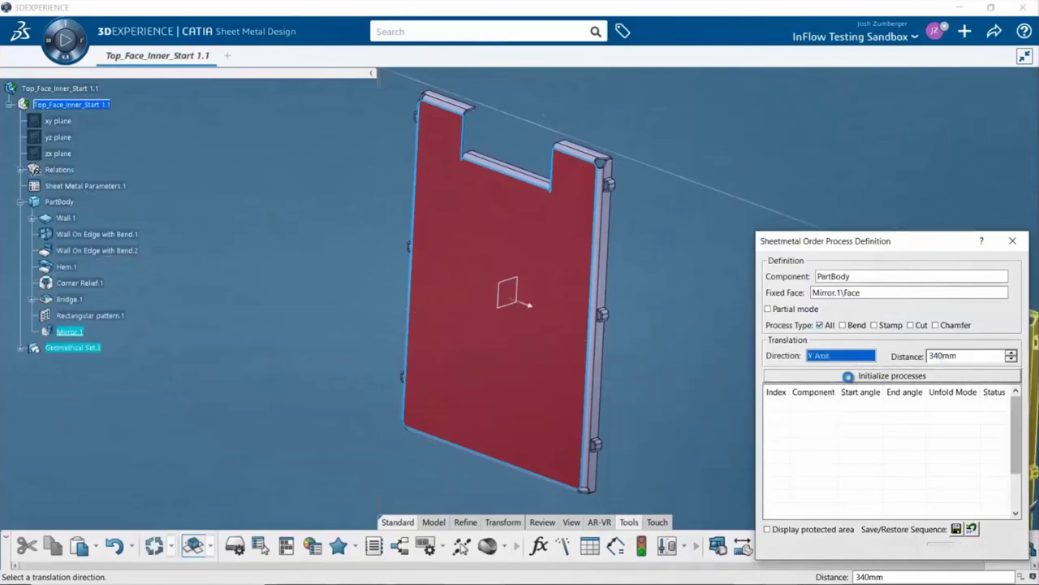
Merge order steps 8–13, Bridge.1 through Mirror.1, into one process and confirm generation
click(887, 376)
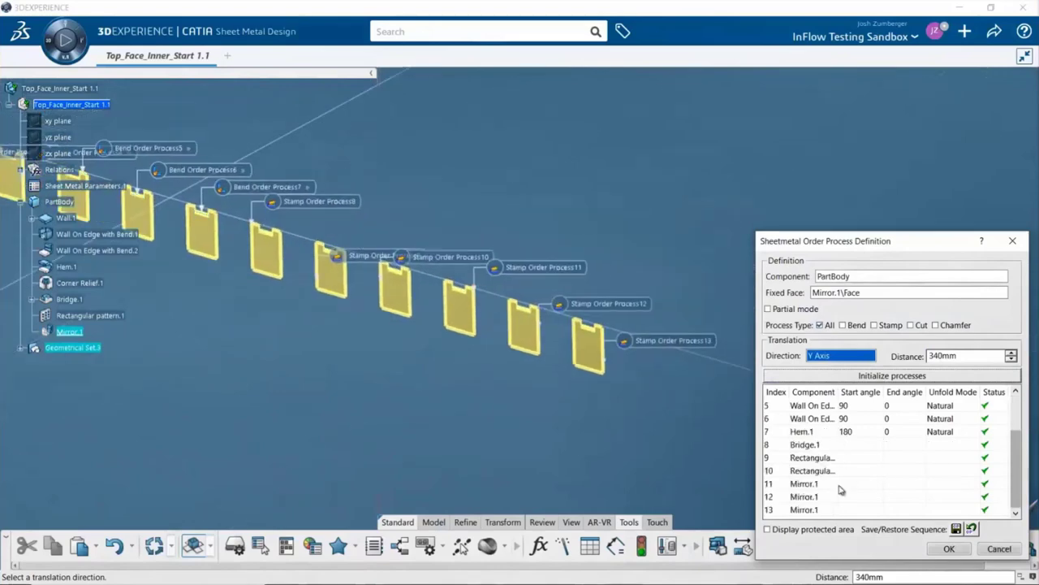
click(812, 509)
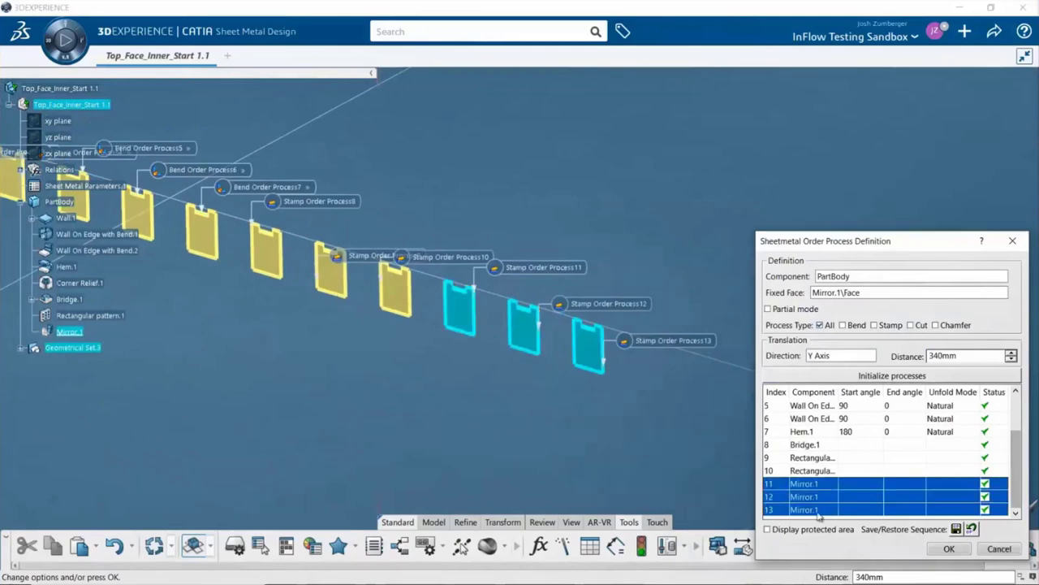
click(812, 444)
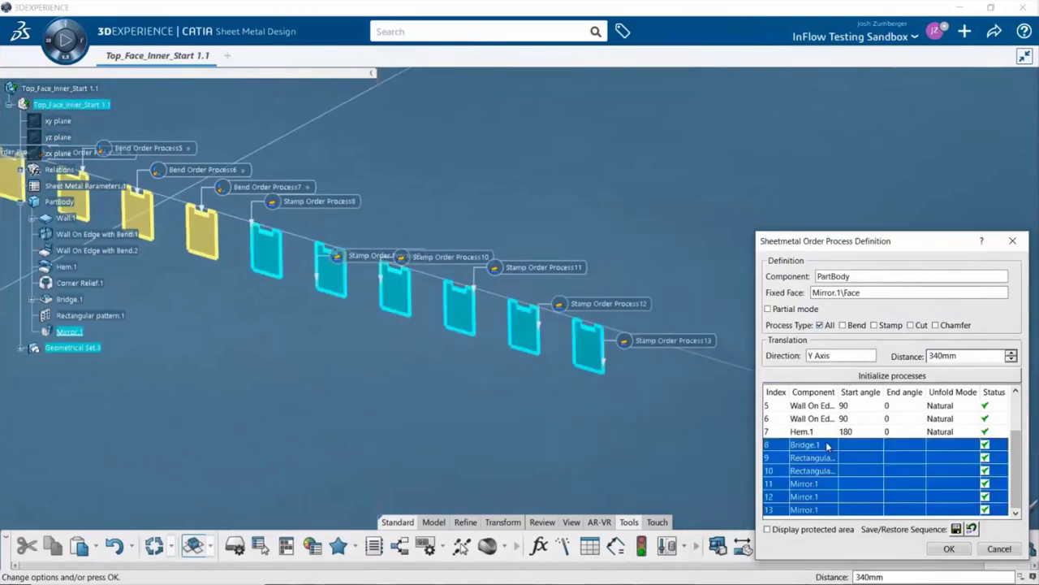
right_click(818, 445)
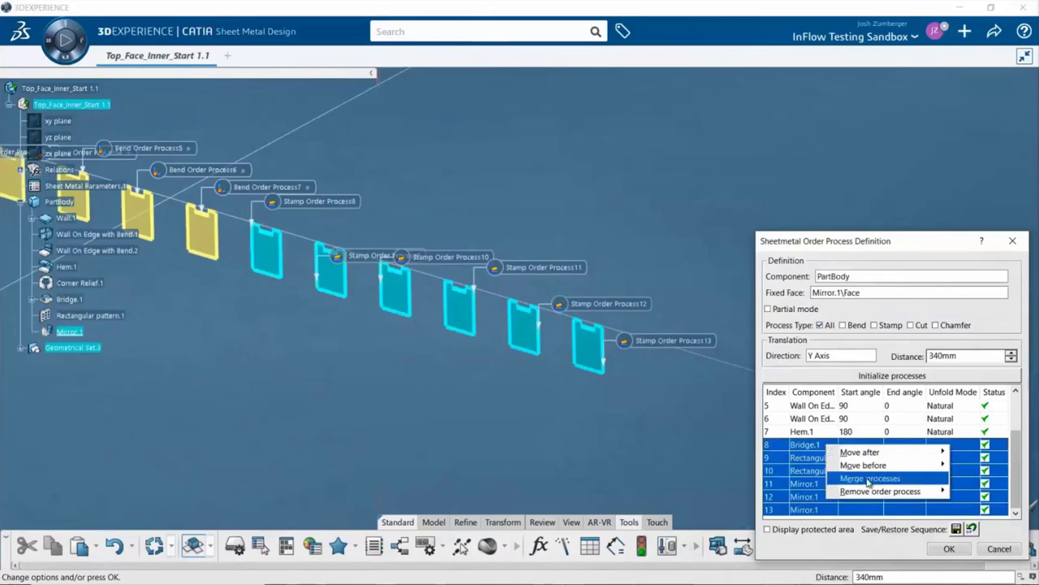
click(869, 478)
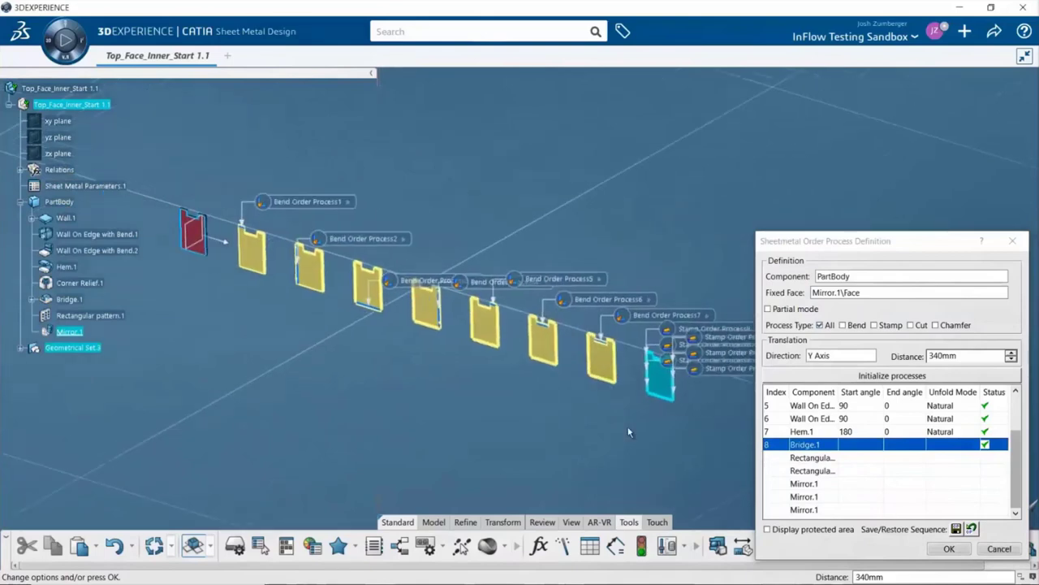
mouse_move(200, 313)
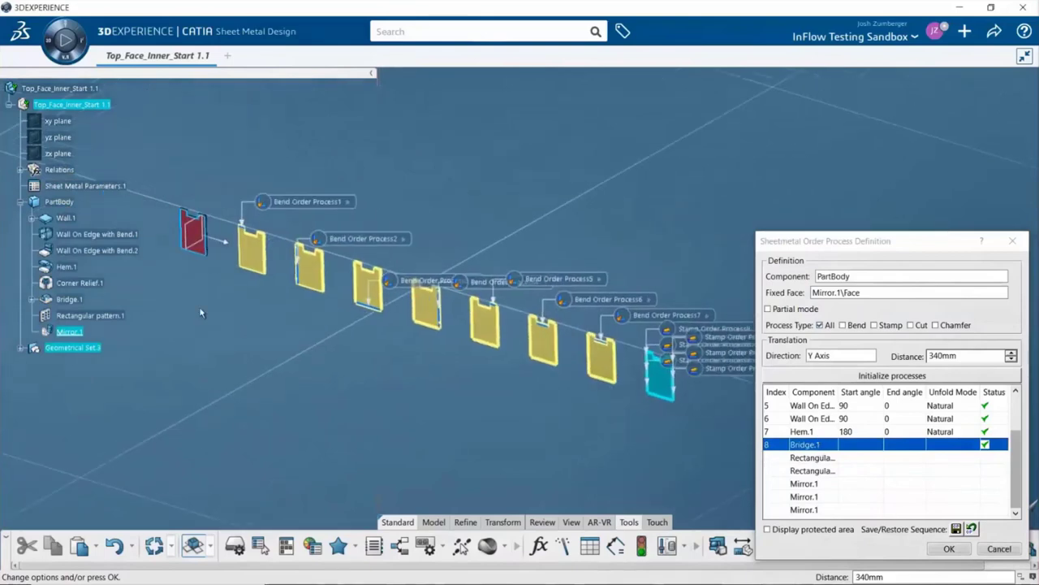
mouse_move(362, 218)
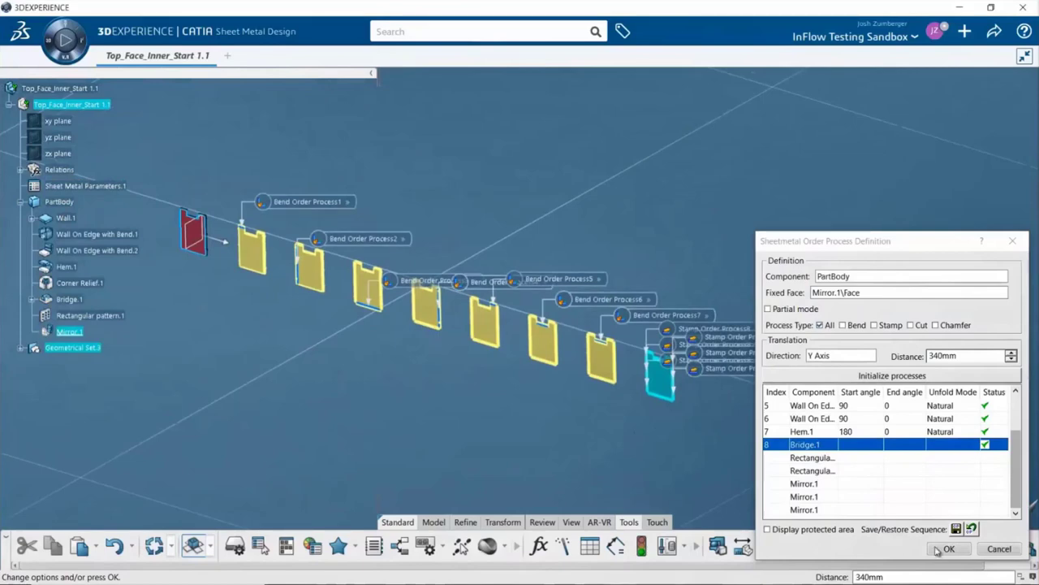
click(949, 549)
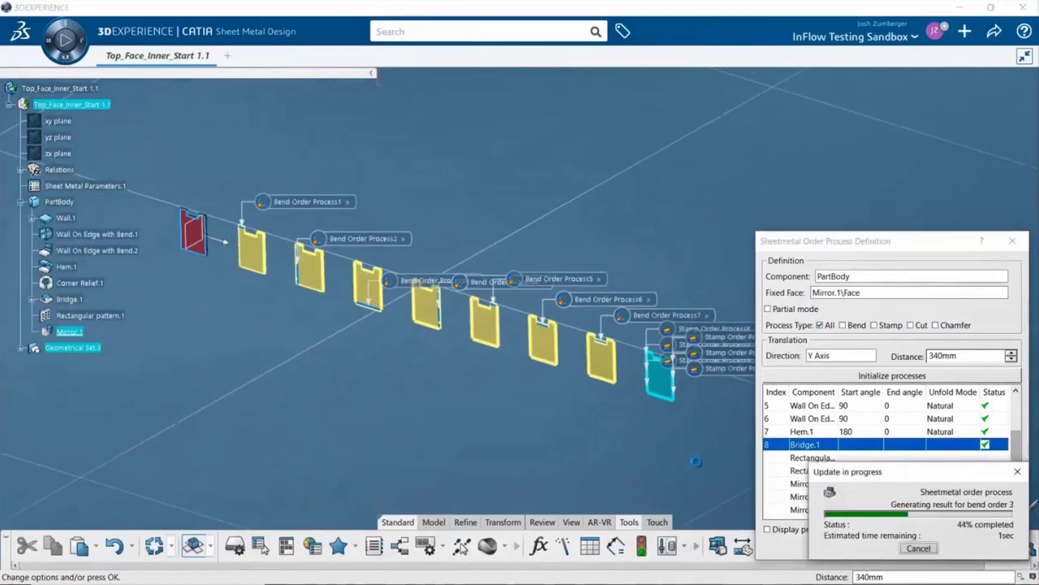